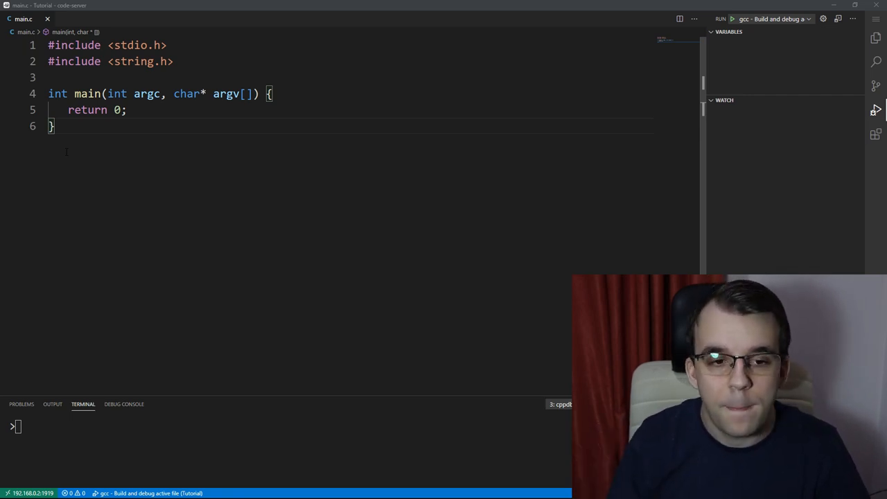
Step: Add #include <dirent.h> and write DIR* dir = opendir("."); in main
type("#include <dirent.h>")
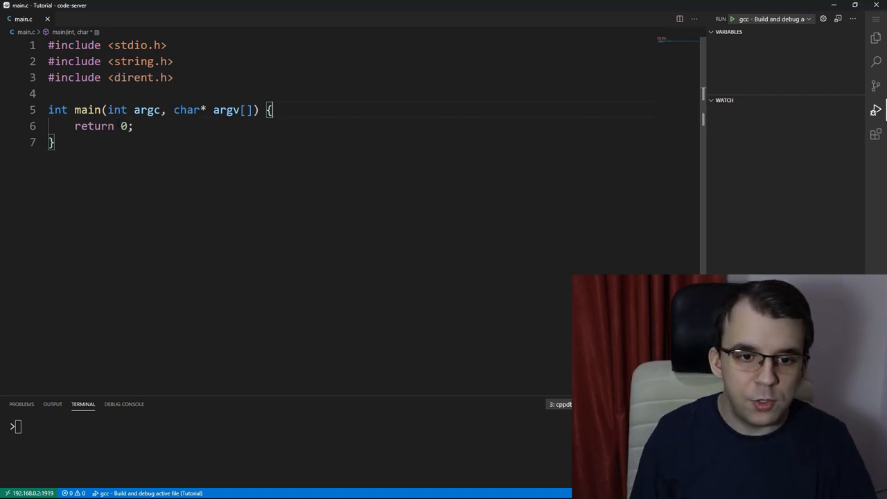
type("DIR")
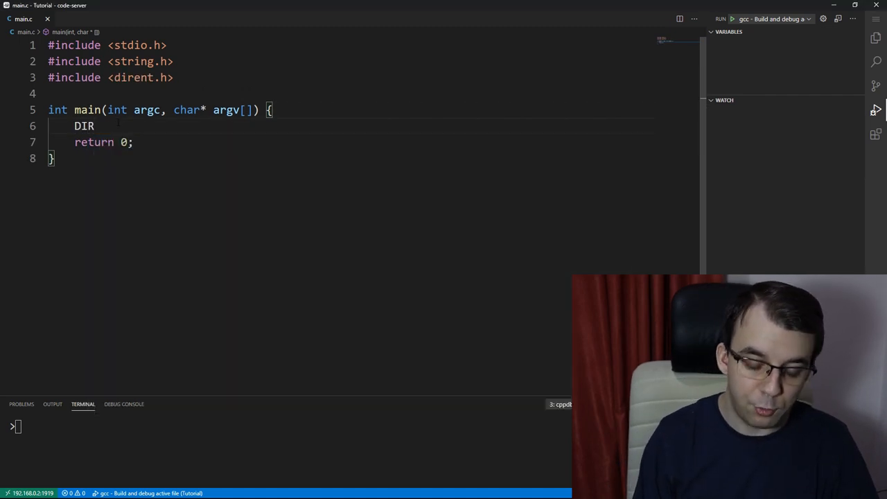
type("*")
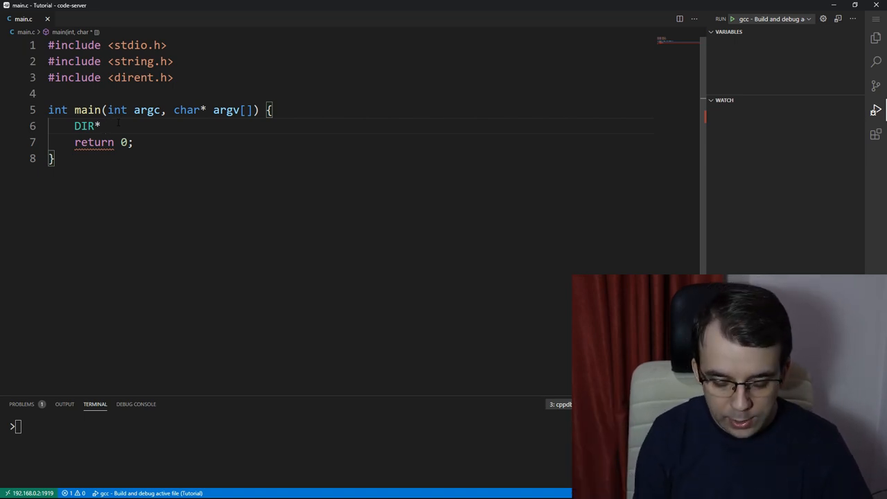
type("d")
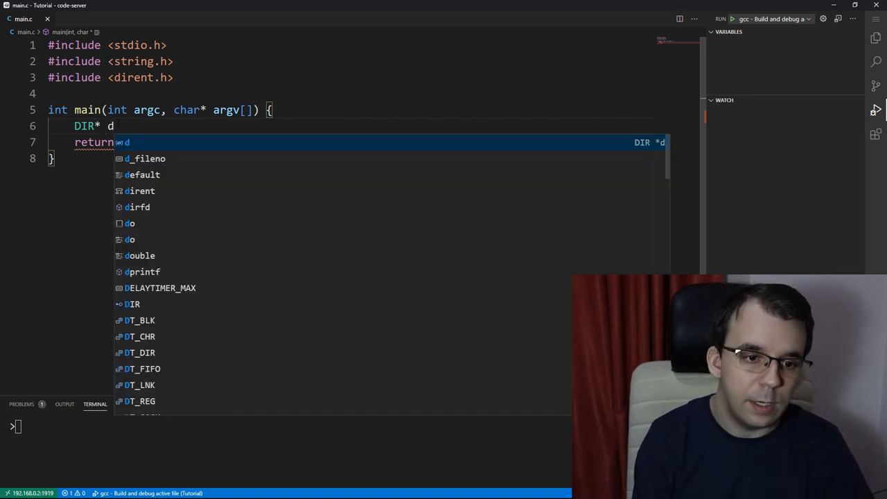
type("ir =")
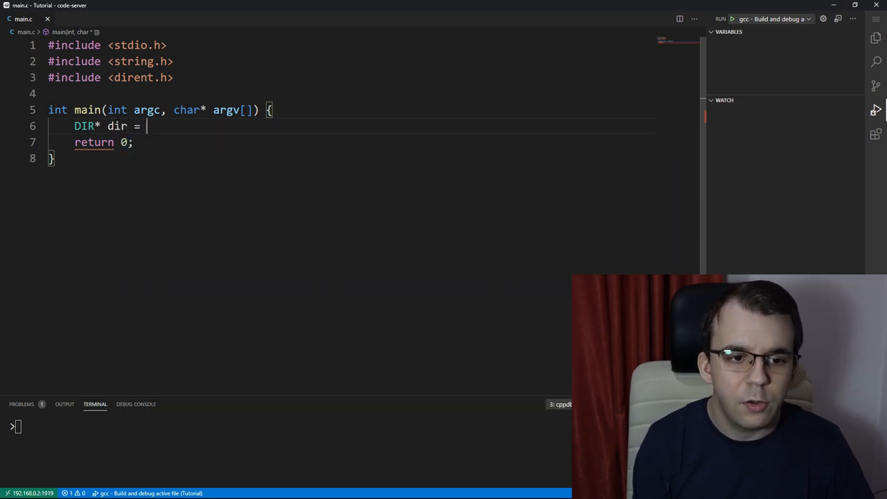
type("opendir(")
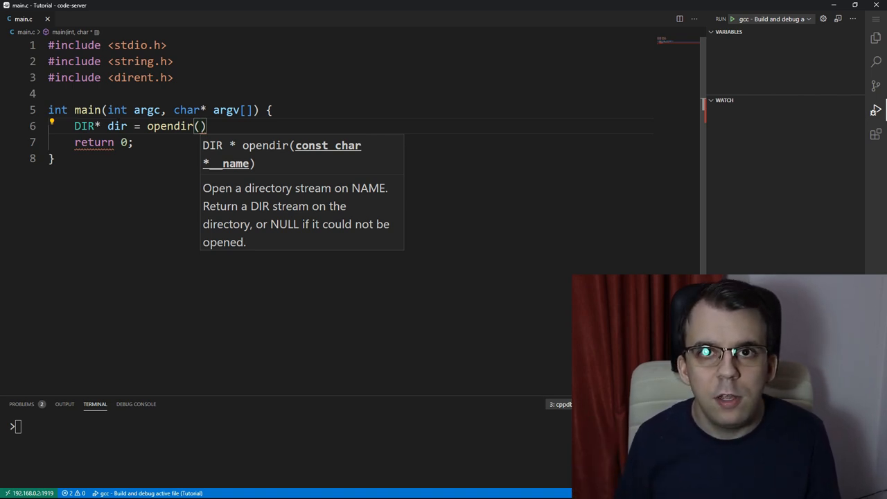
type("\"\"")
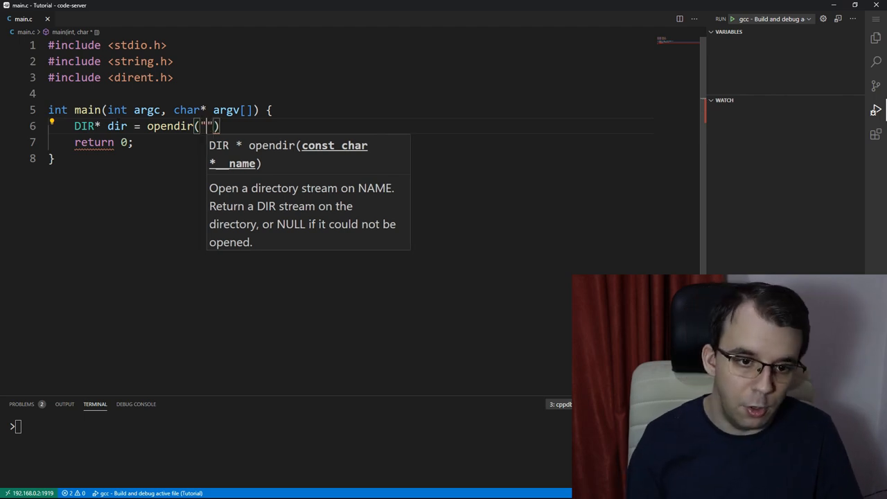
type(".")
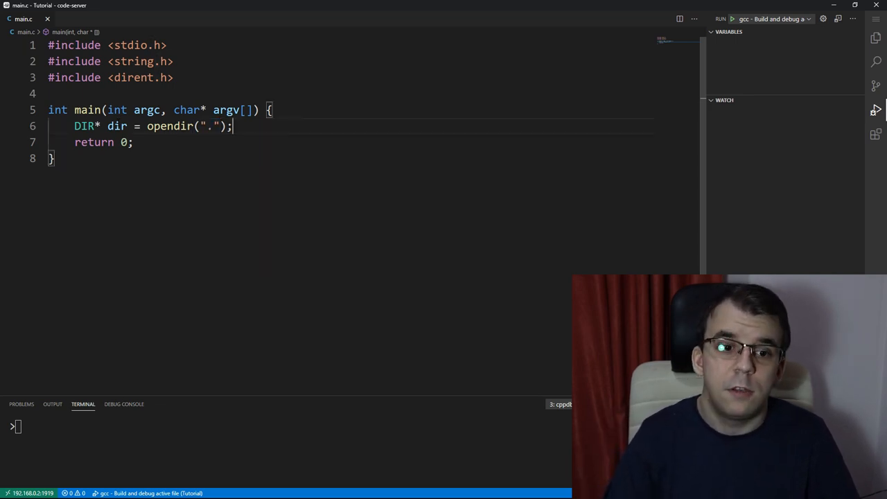
Step: Return 1 if dir == NULL and call closedir(dir) before return 0
key("Enter")
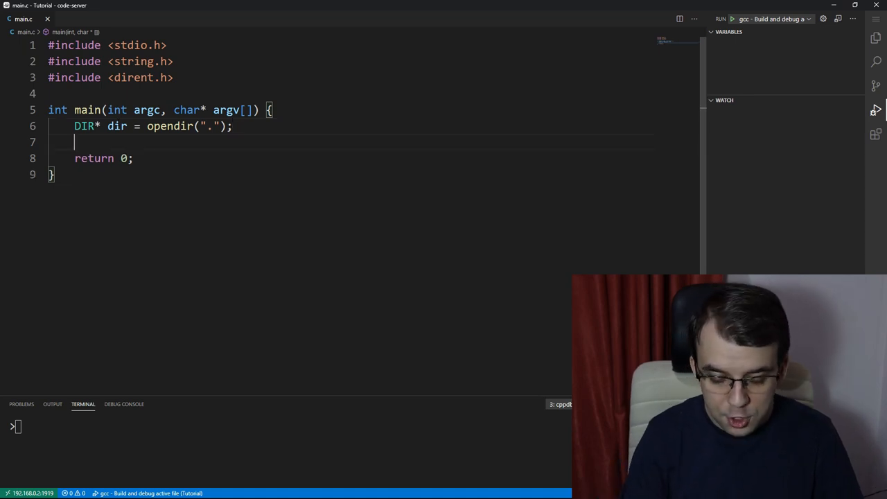
type("if (dir )")
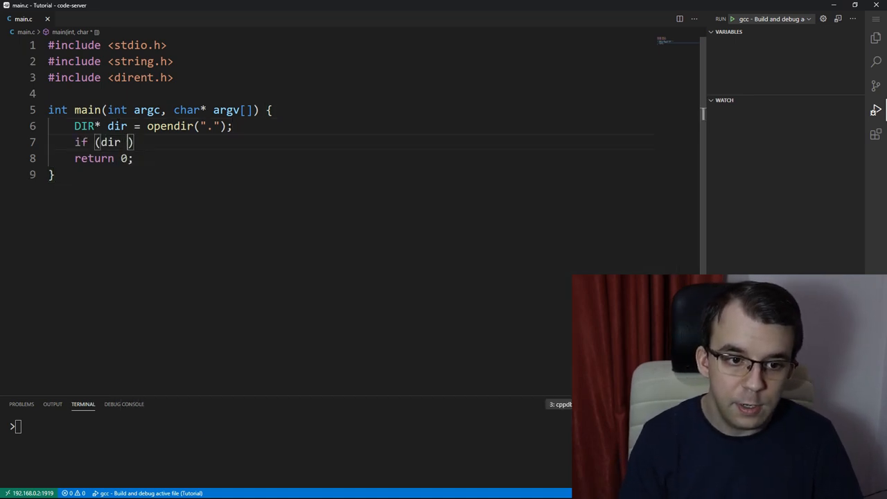
type("== NULL) {")
type("return 1;")
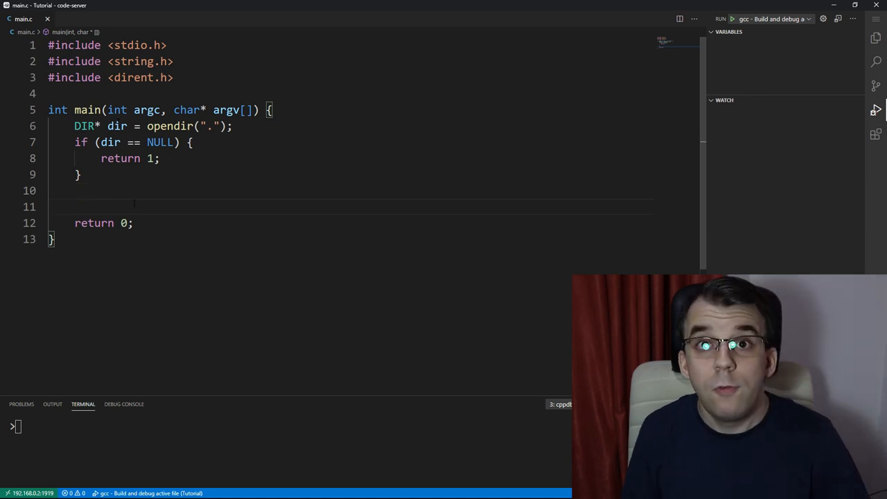
type("close")
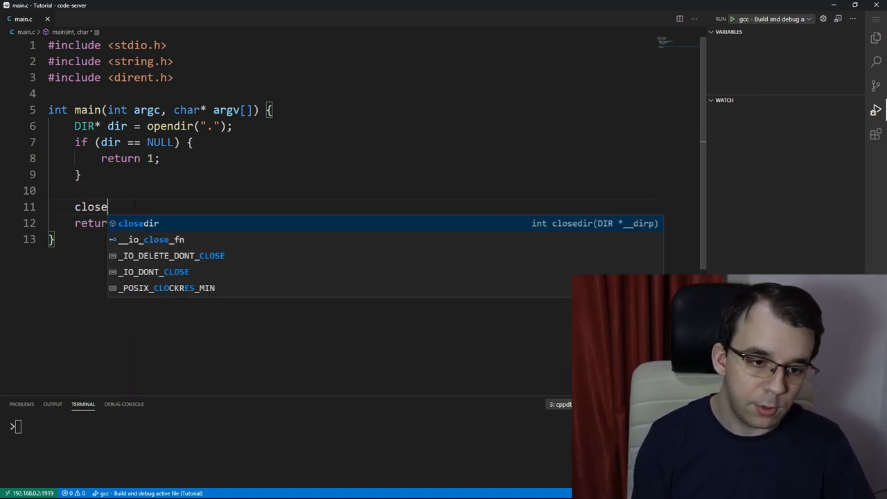
type("dir(dir);")
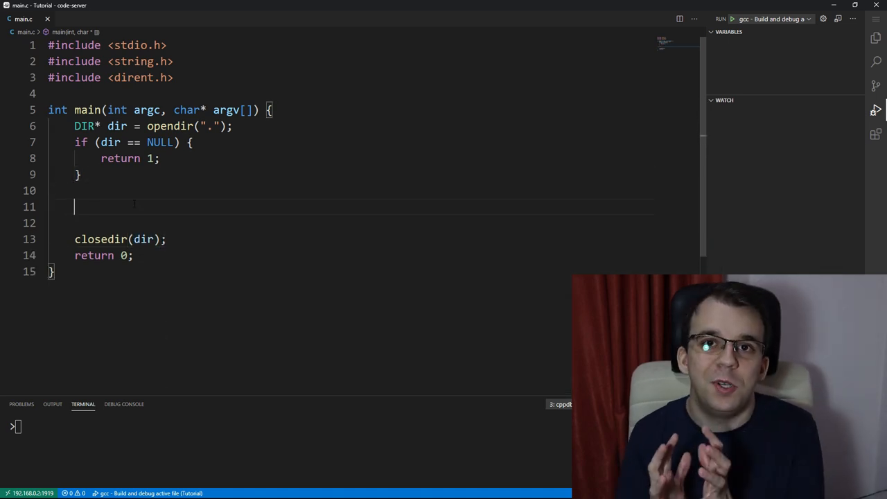
Step: Declare struct dirent* entity; above closedir
key("Backspace")
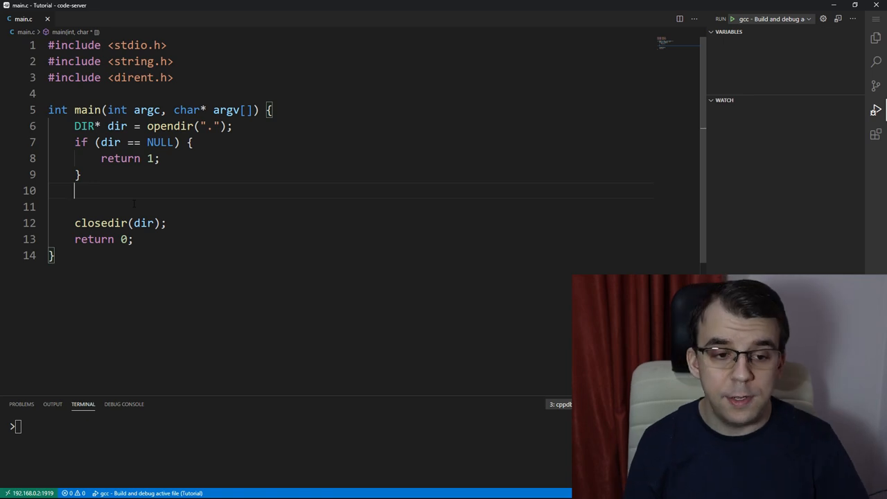
type("struct")
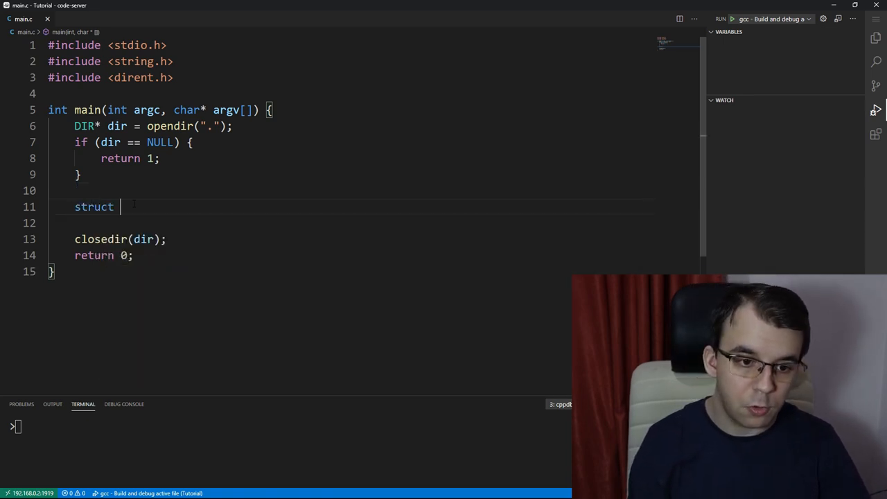
type("dirent")
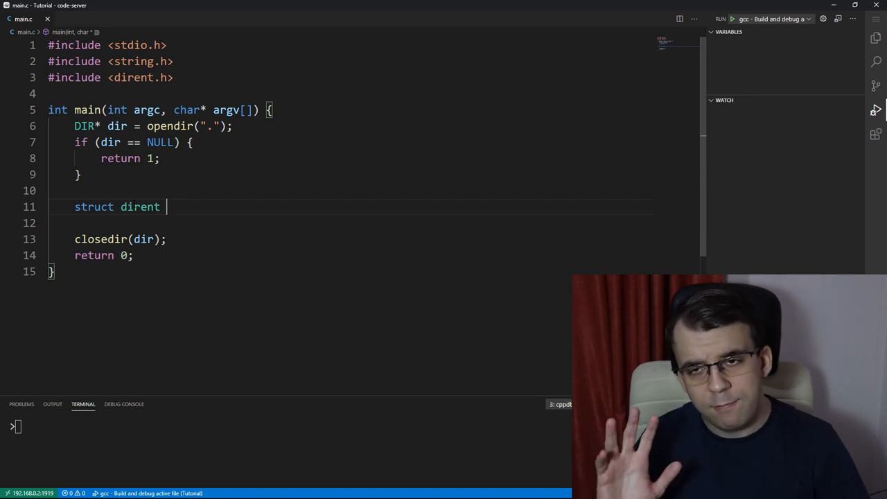
type("e")
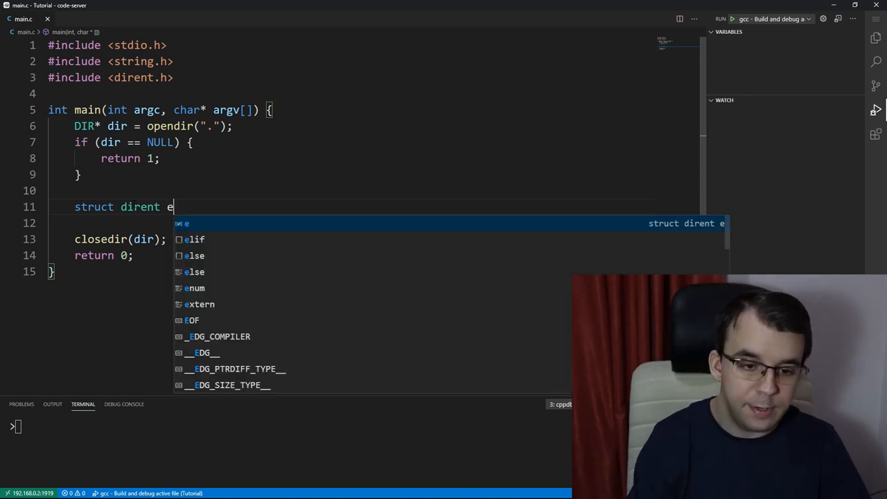
type("ntity")
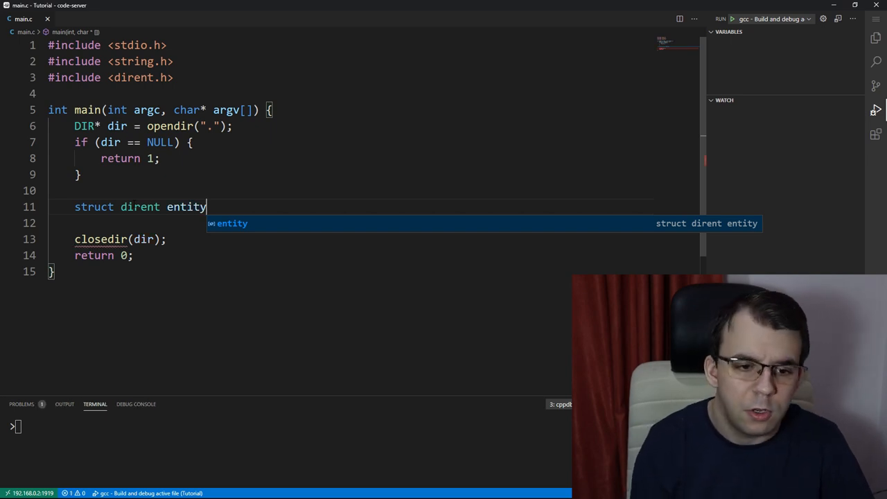
type(";")
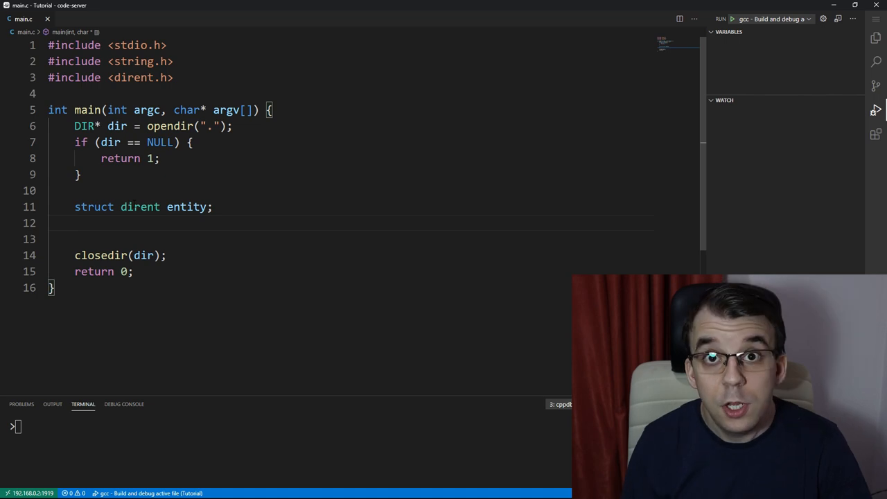
left_click(161, 206)
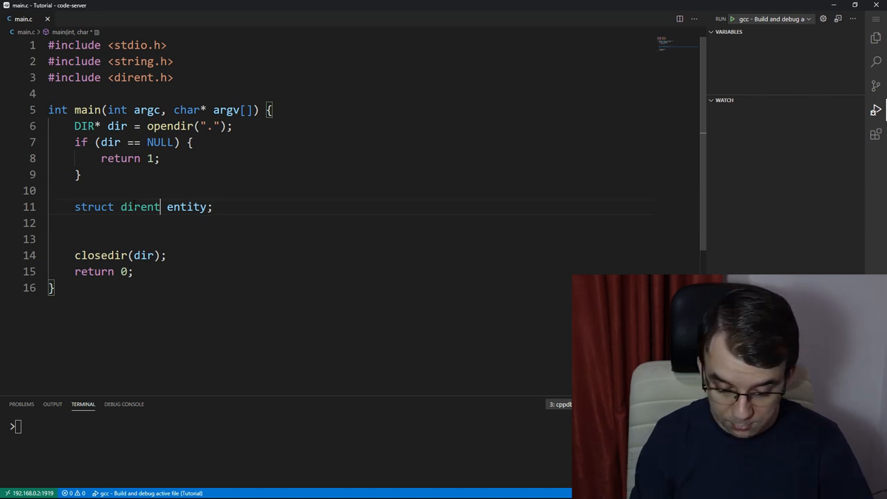
type("*")
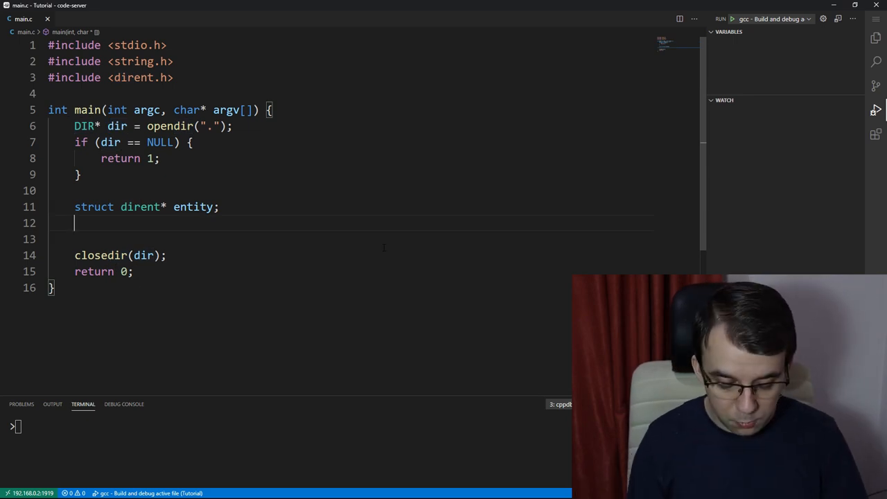
Step: Assign entity = readdir(dir); to read the first directory entry
type("entity =")
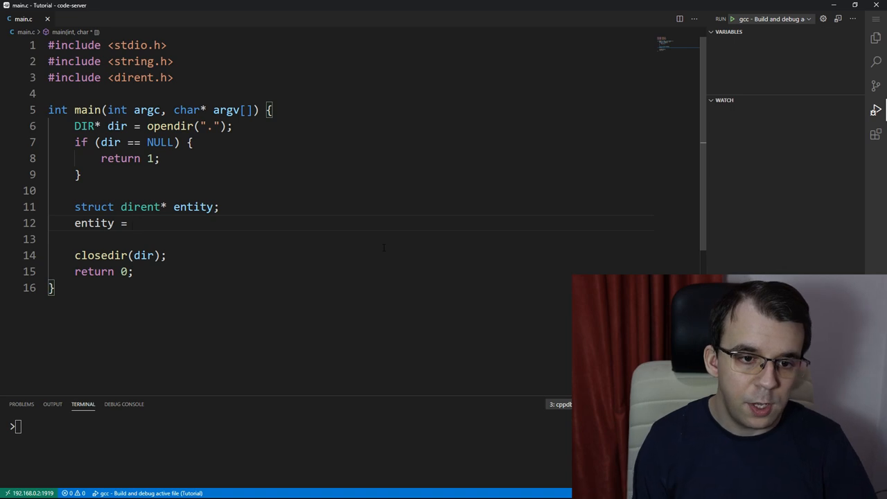
type("read")
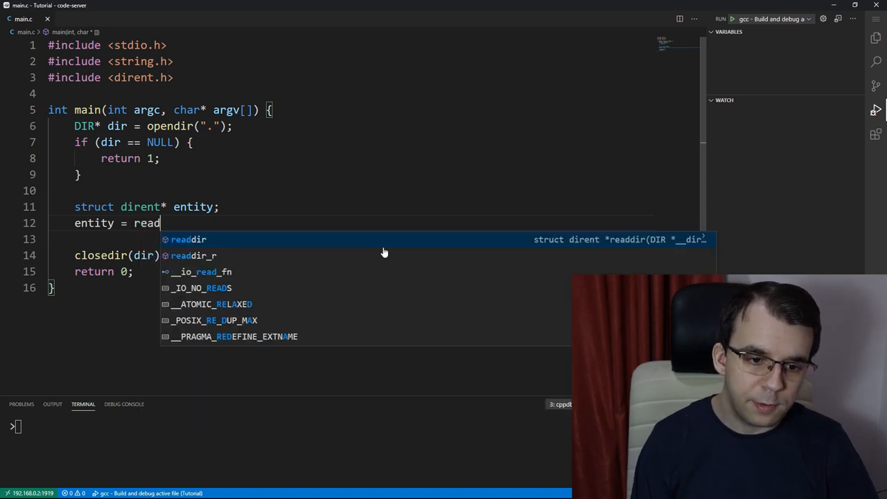
key("Tab")
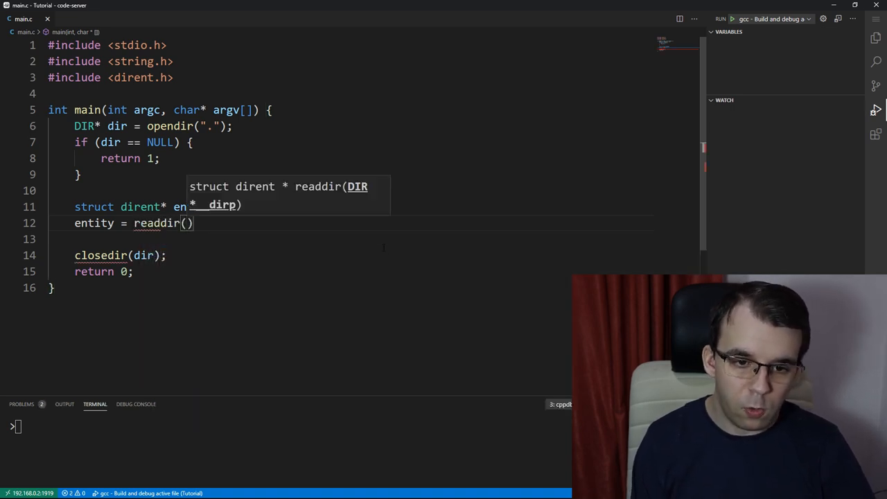
type("dir);")
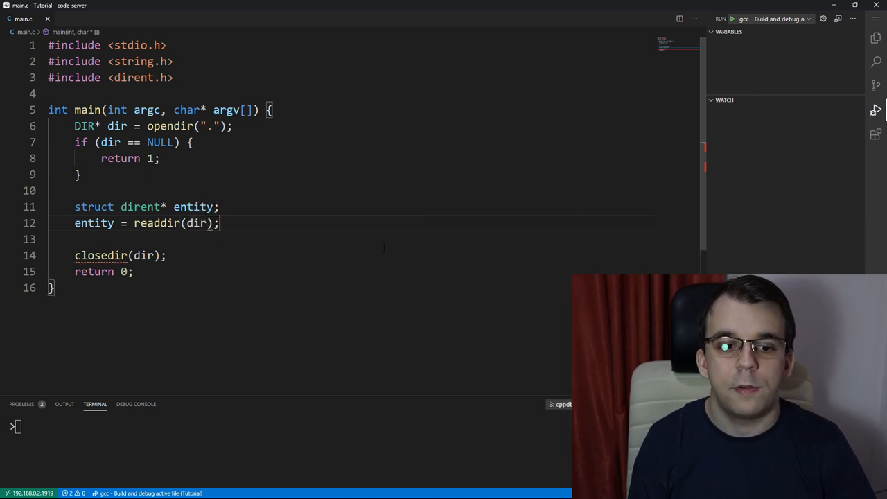
double_click(116, 125)
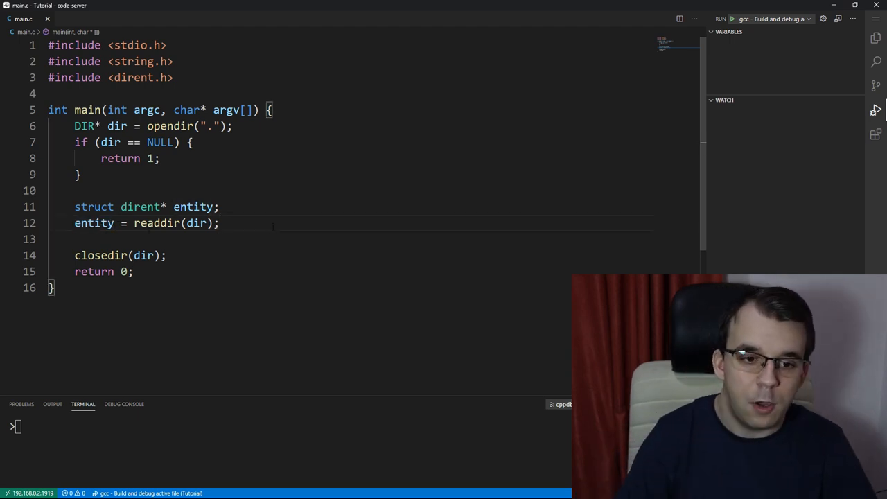
Step: Start a while (entity != NULL) { loop after the readdir call
key("Enter")
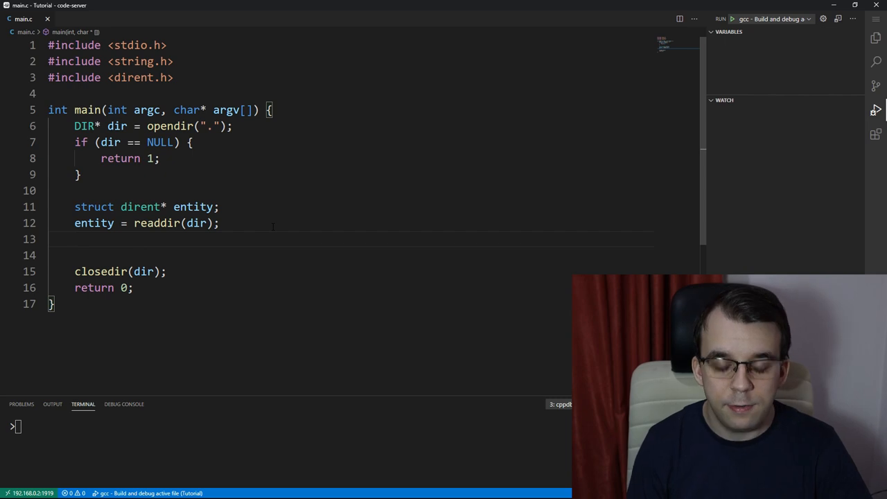
type("while (")
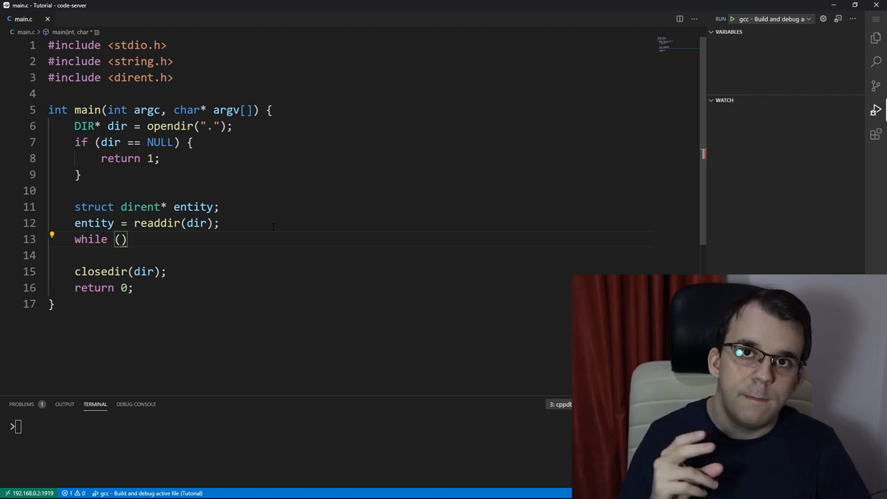
type("entity")
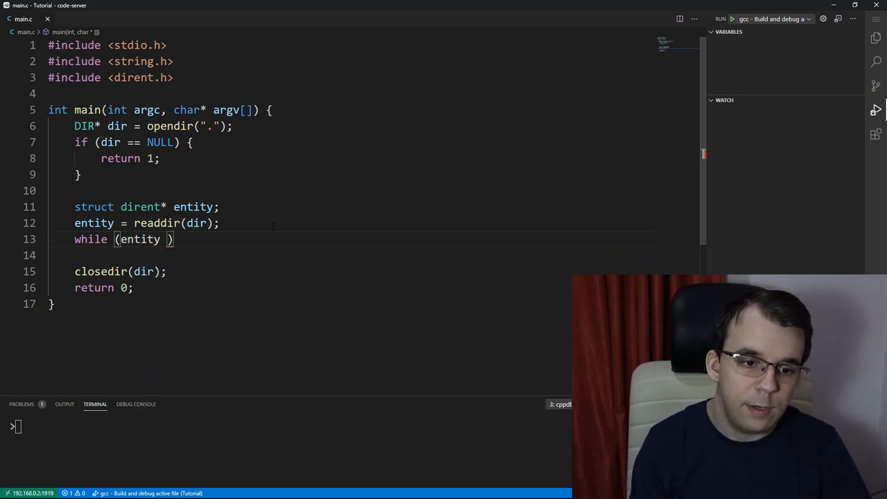
type("!= NULL) {")
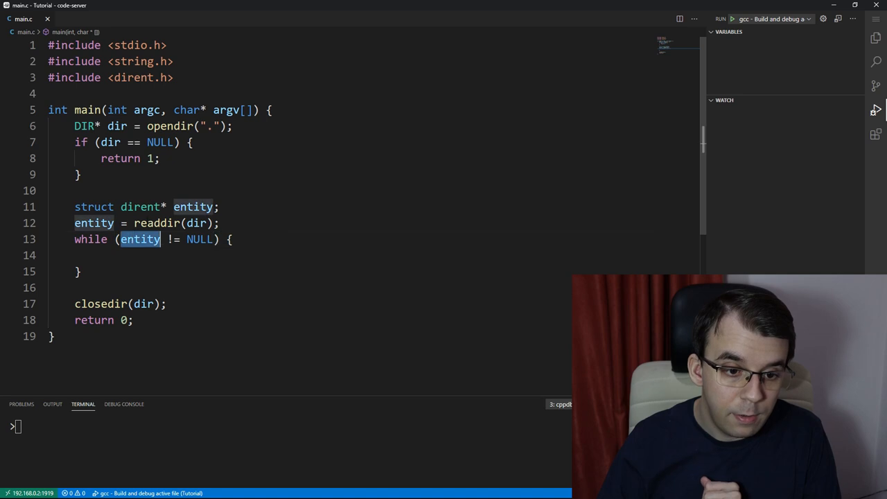
Step: Print entity->d_name with printf("%s\n") and read the next entry with entity = readdir(dir);
type("ent")
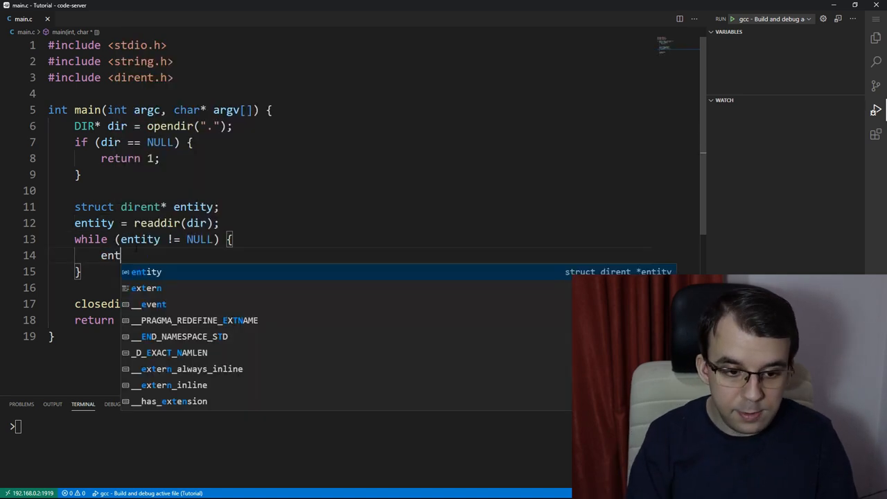
type("ity->")
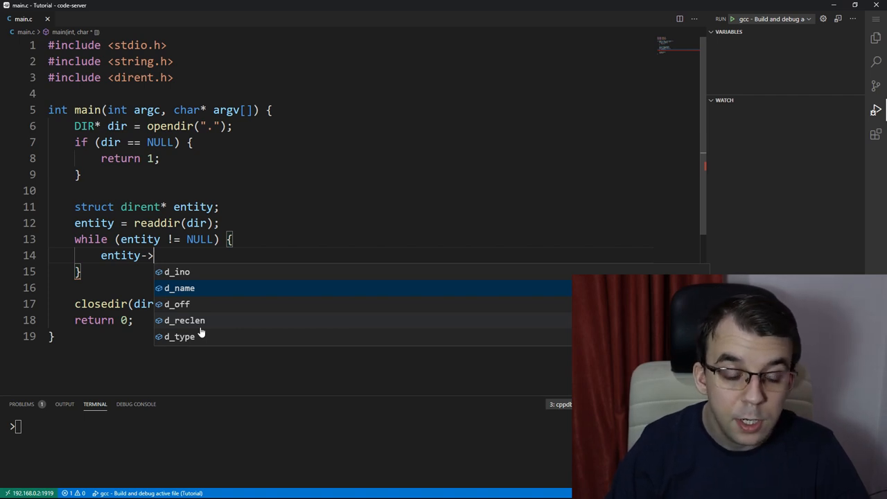
left_click(180, 287)
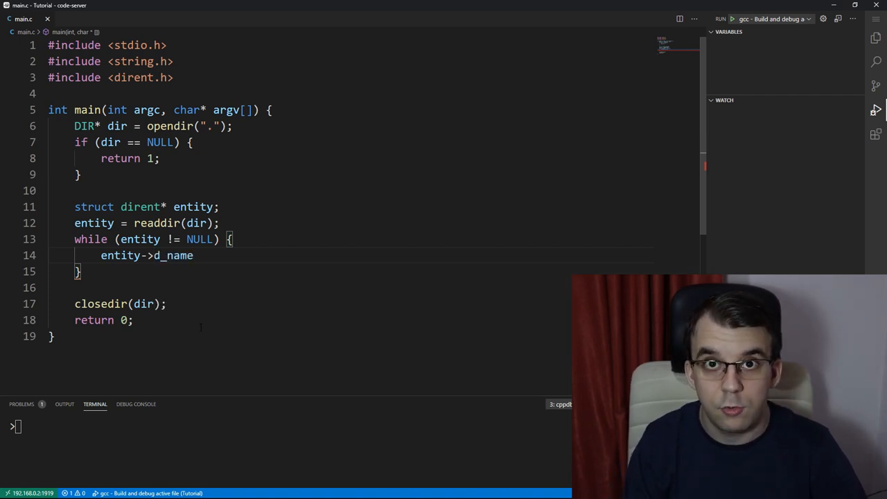
type("printf(\"%s\\n\",")
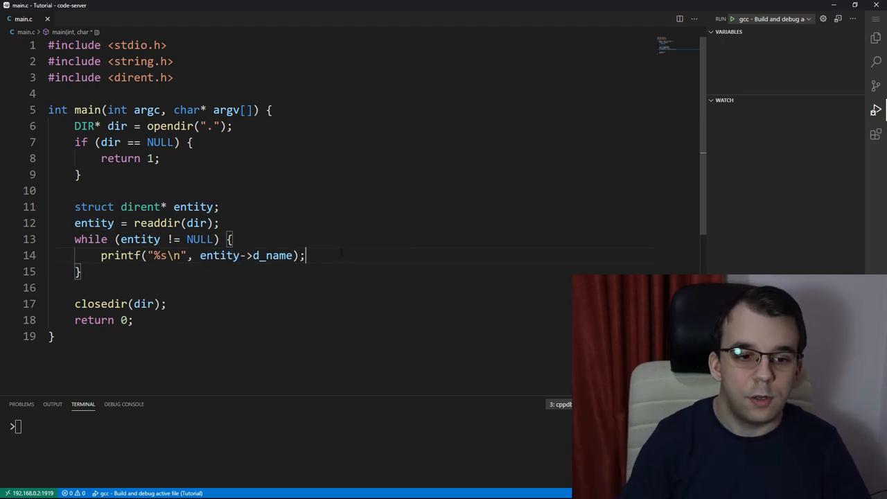
type("entity = readdir(dir);")
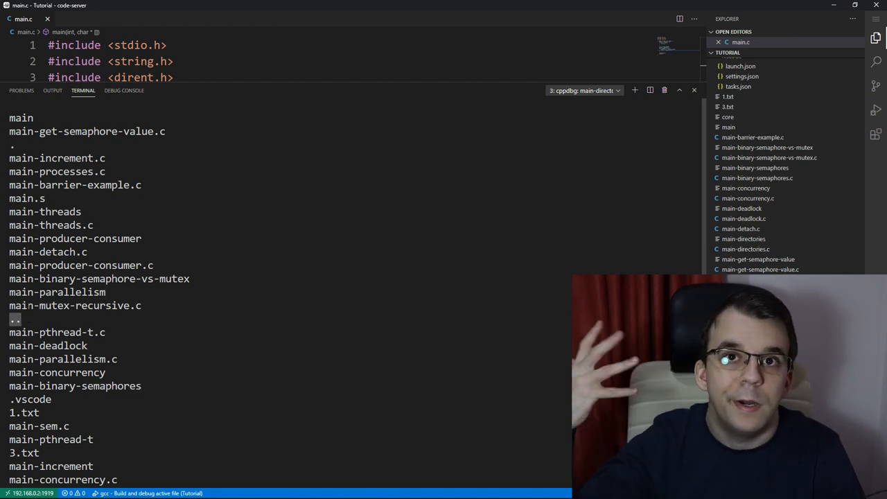
Step: Scroll the terminal listing and expand the .vscode folder in the Explorer to compare
scroll("down", 3)
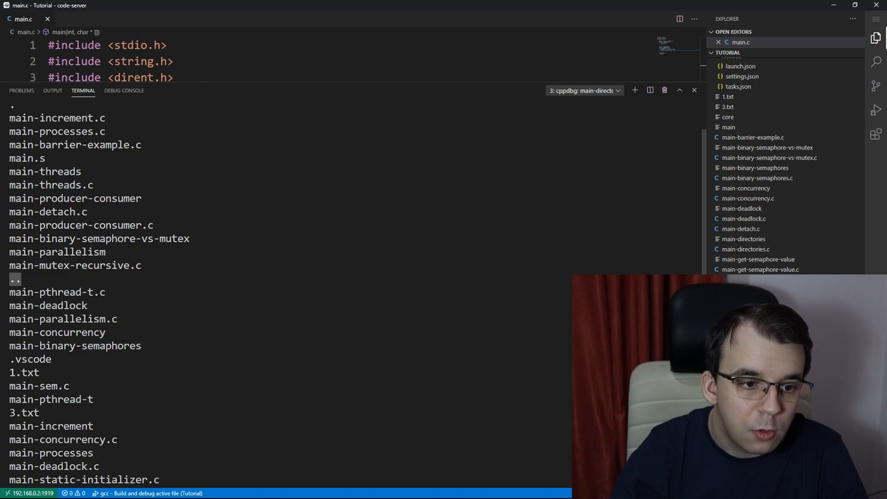
scroll("down", 3)
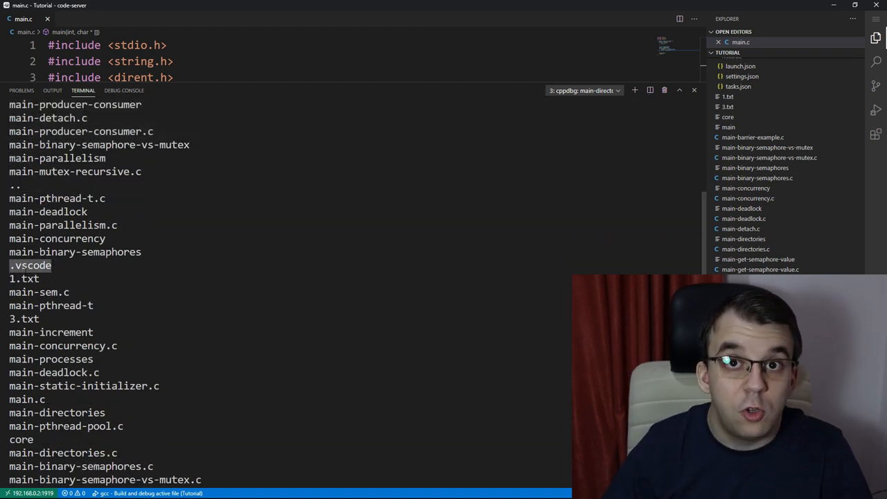
mouse_move(749, 148)
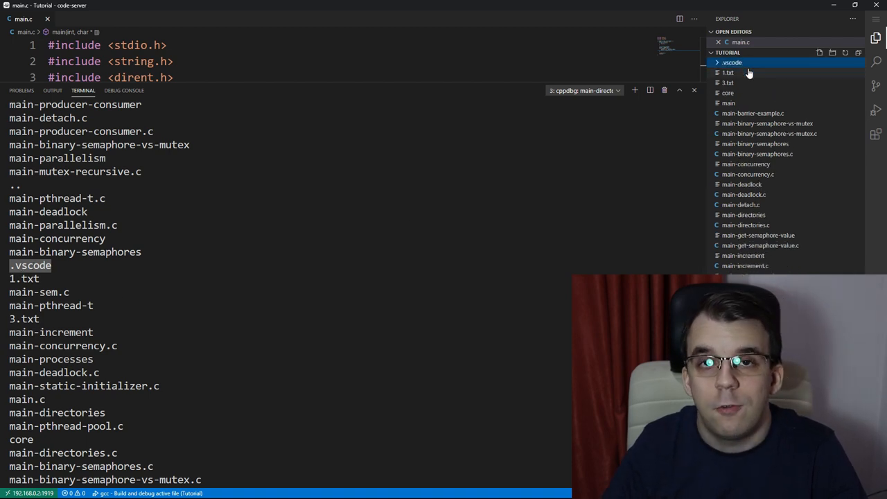
left_click(732, 62)
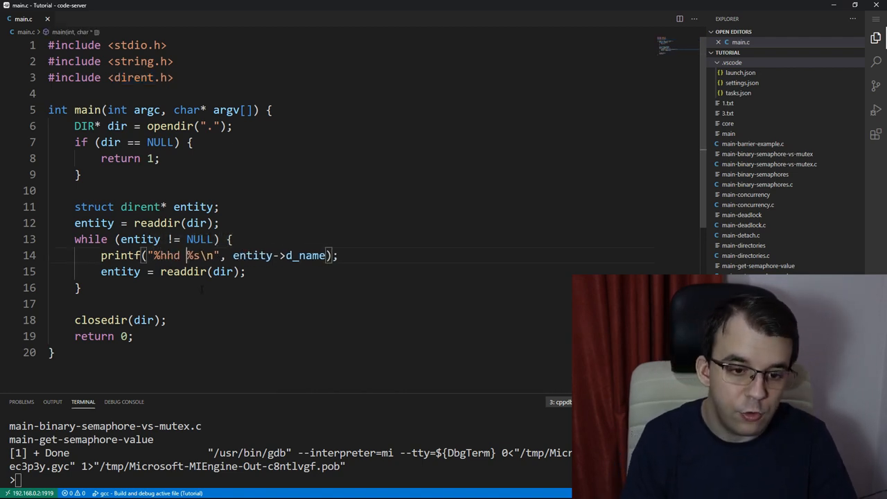
Step: Insert entity->d_type as the first printf argument to print each entry's type number
double_click(169, 255)
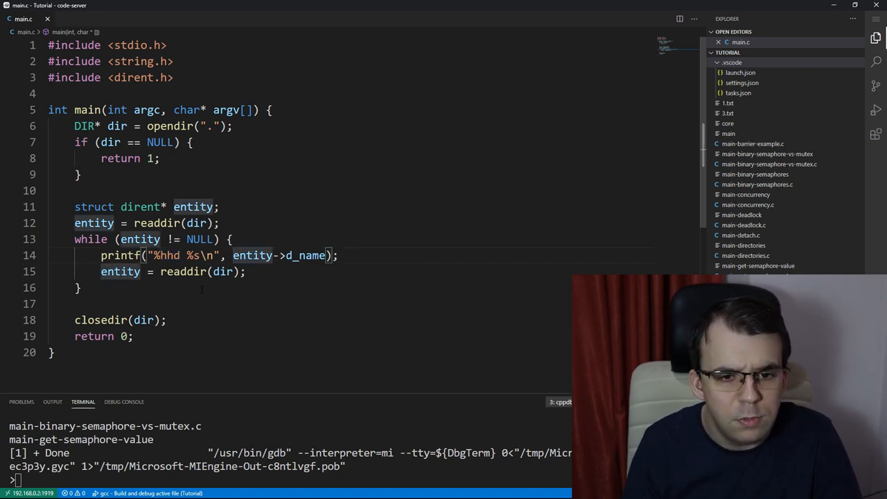
type("e")
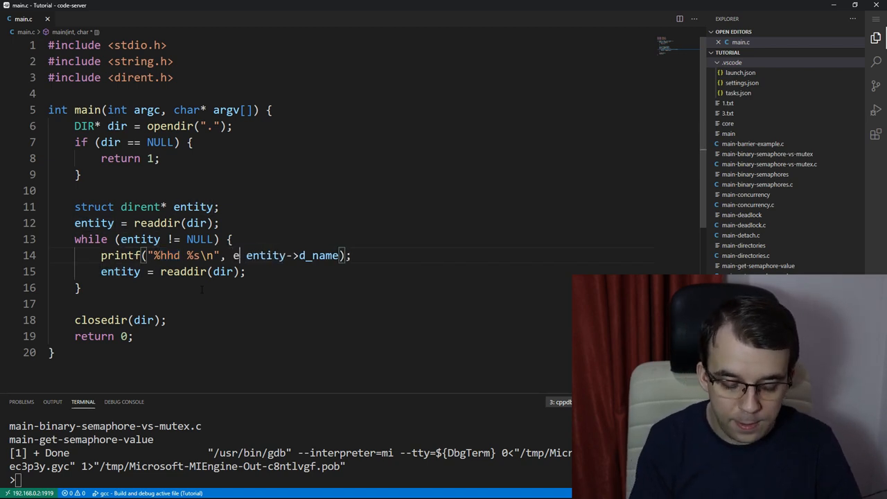
type("entity->d")
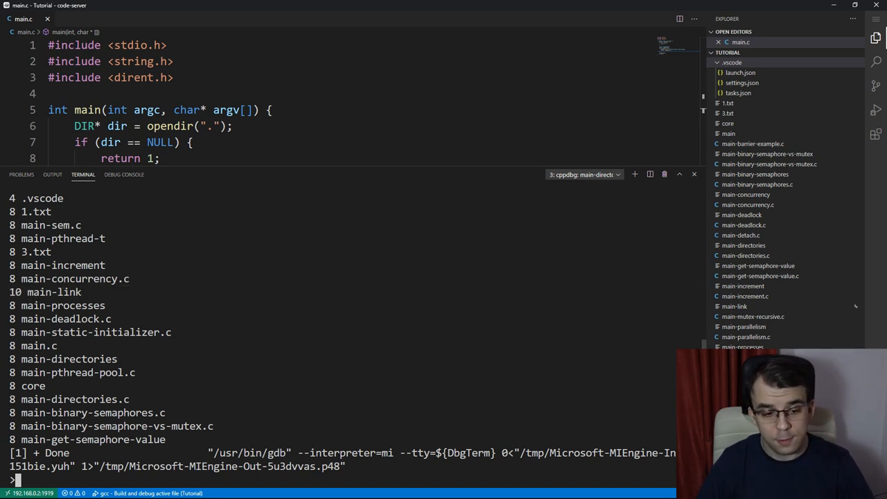
Step: Draft an if (entity->d_type == DT_REG) check at the end of the loop body
double_click(54, 291)
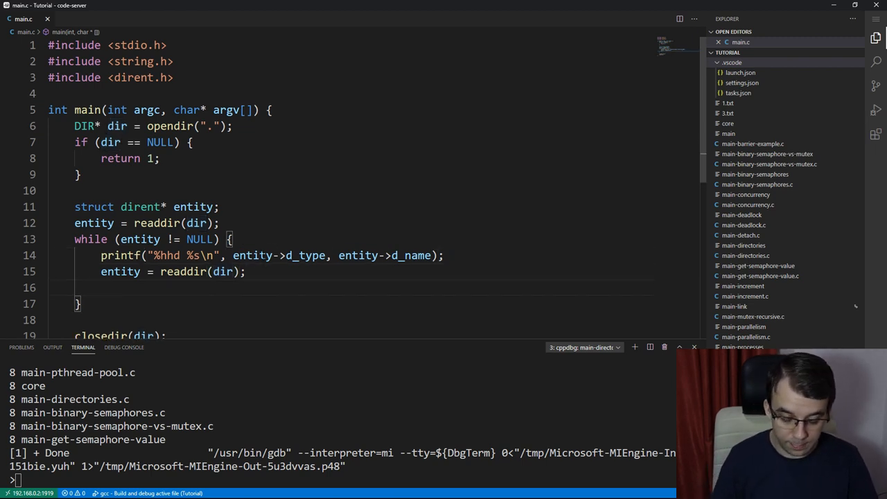
type("if (entity->")
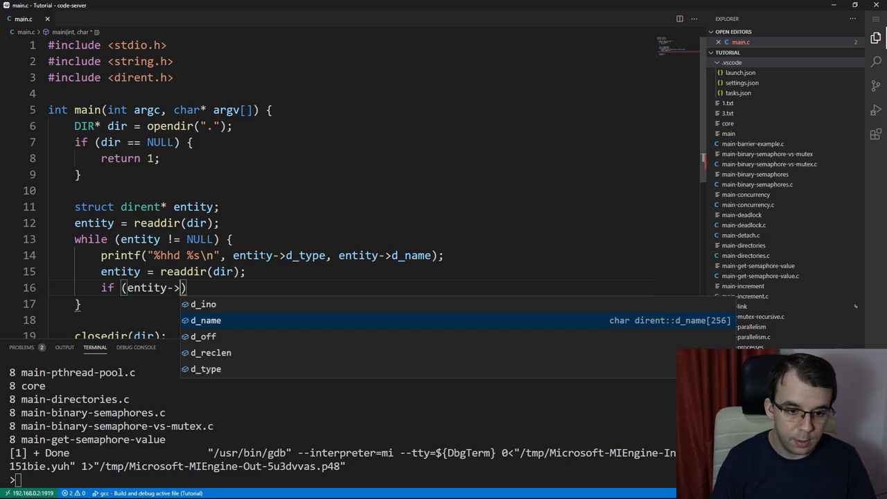
type("d_type ==")
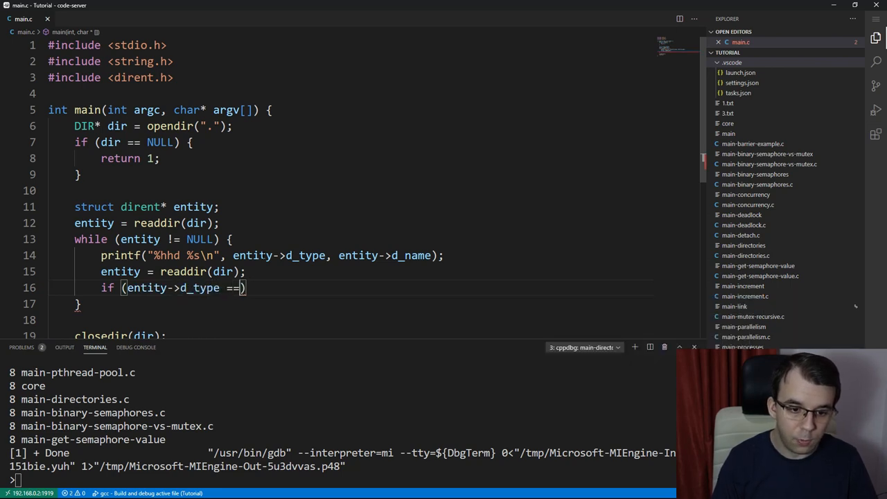
type("D")
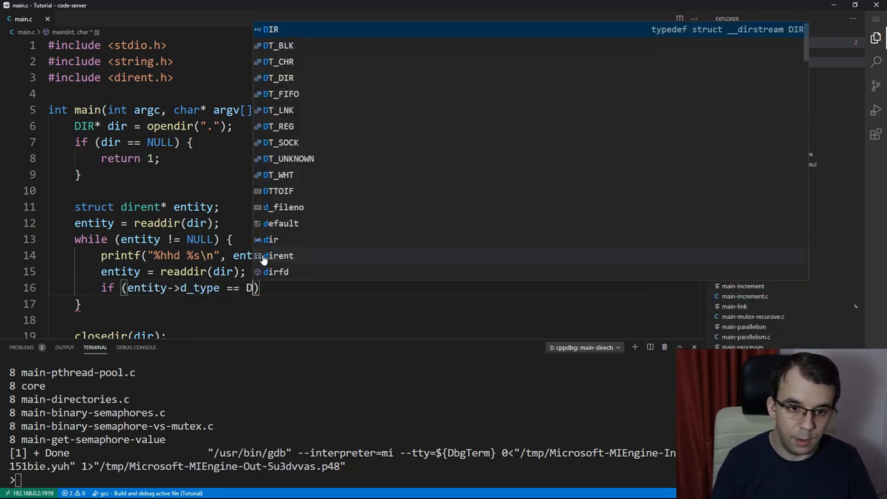
type("DT_REG")
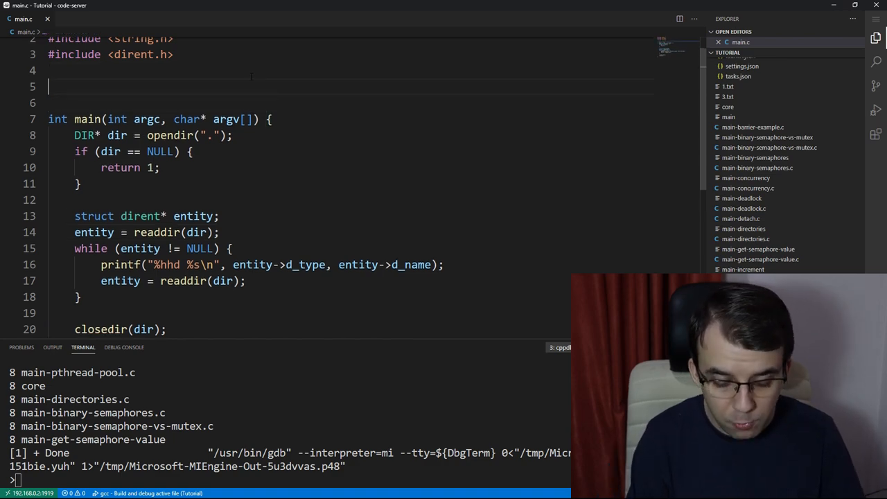
Step: Declare void listFiles(const char* dirname) above the listing code
type("void list")
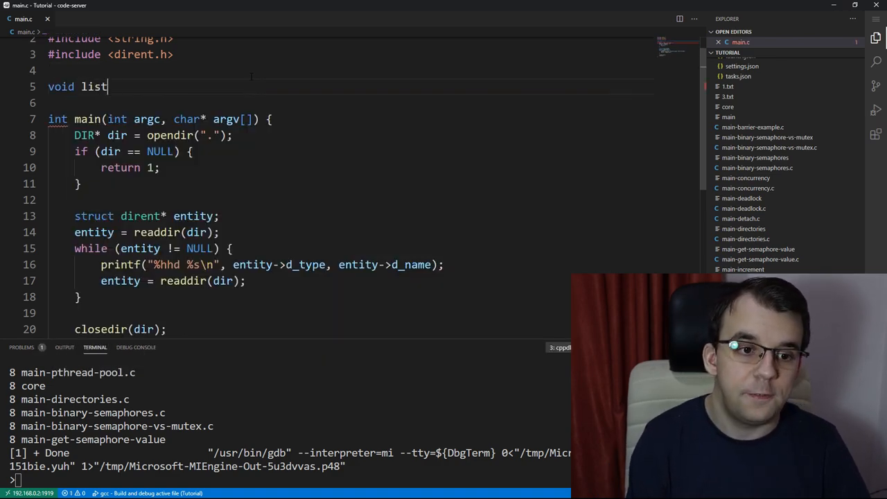
type("Files(const c")
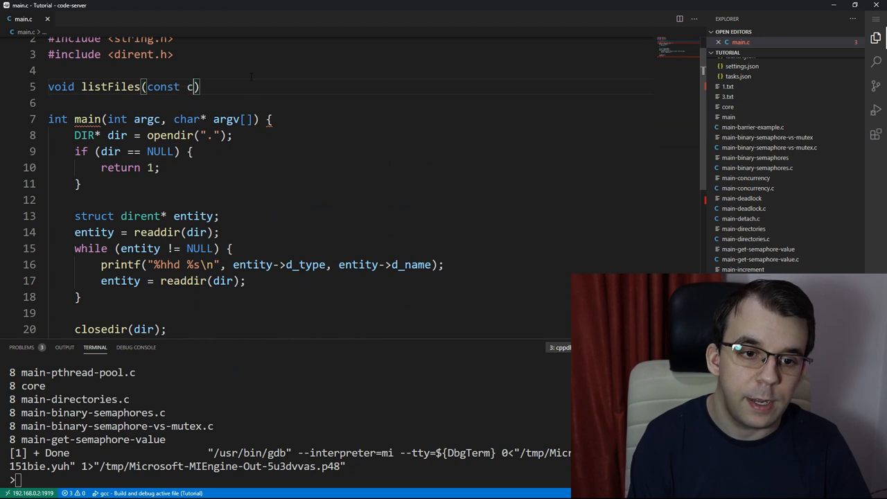
type("har*")
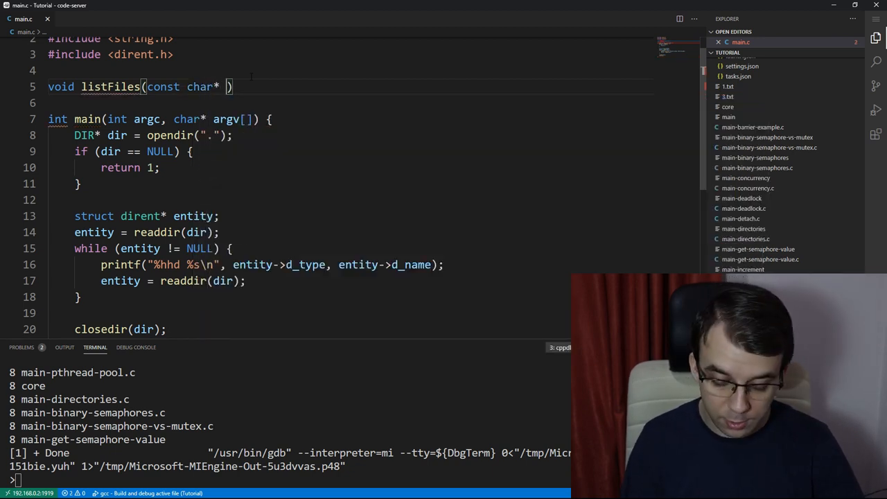
type("dirname")
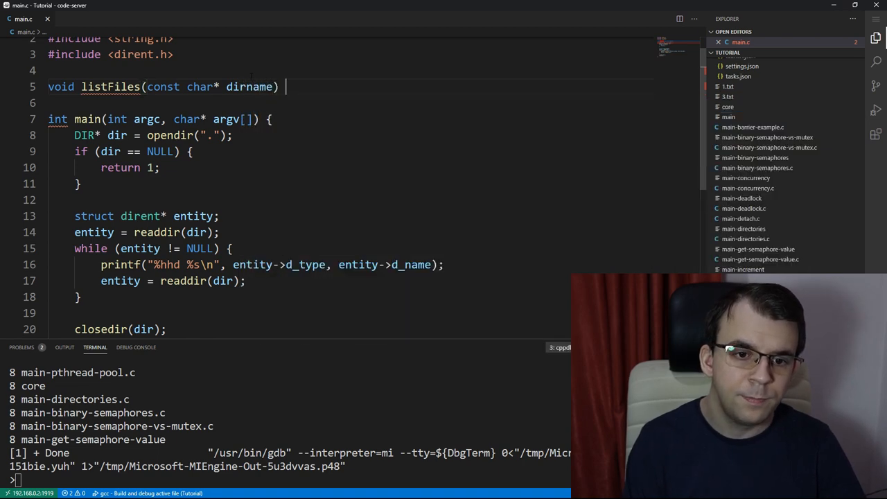
Step: Pass dirname to opendir and call listFiles(".") from main
scroll("down", 3)
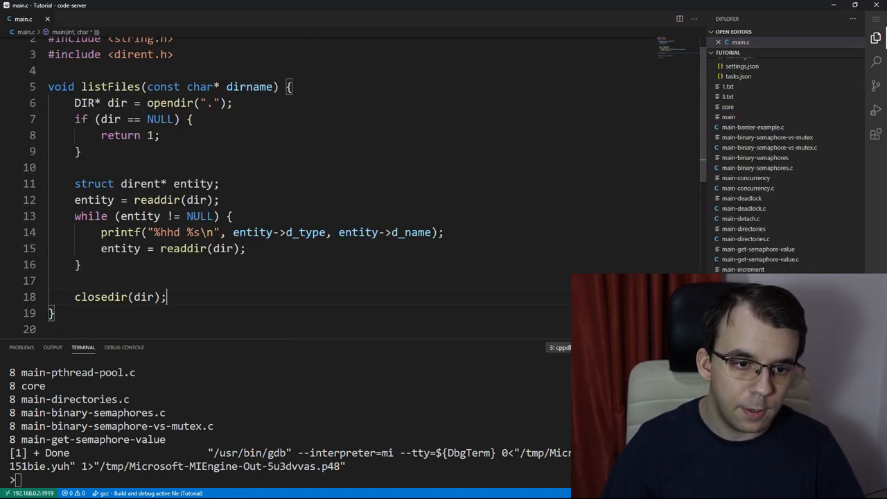
scroll("down", 3)
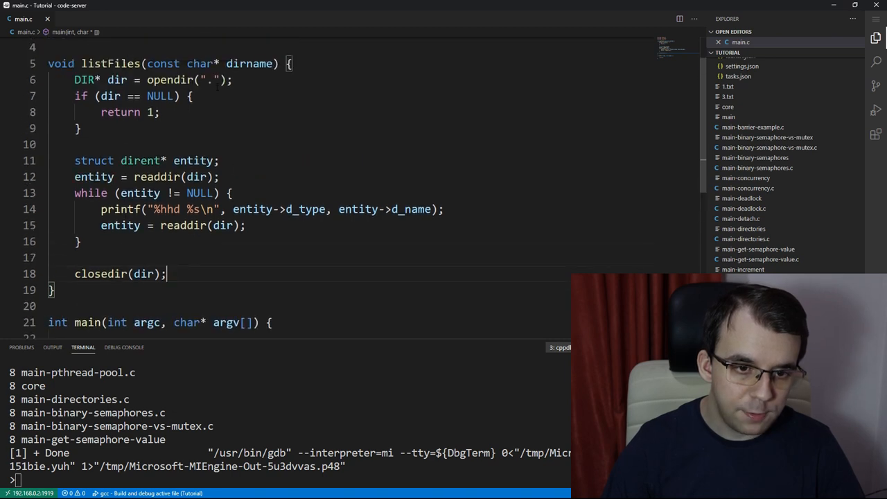
double_click(249, 64)
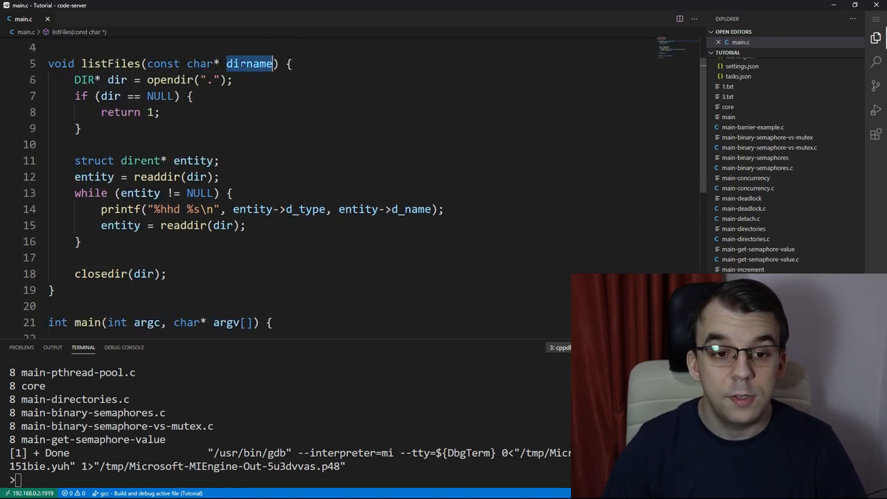
type("dirname")
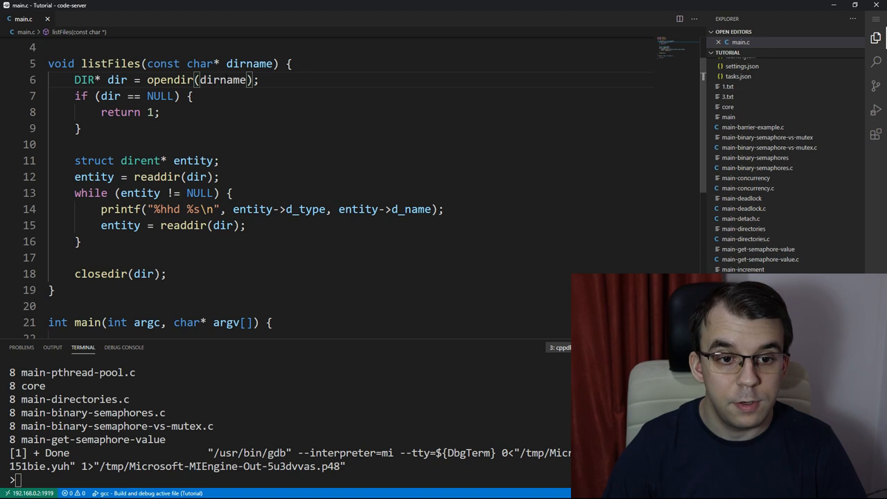
scroll("down", 3)
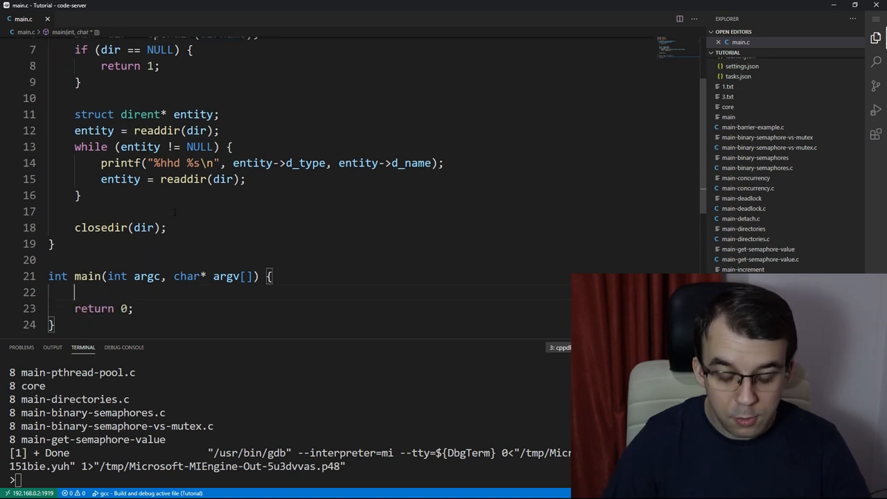
type("listFiles(")
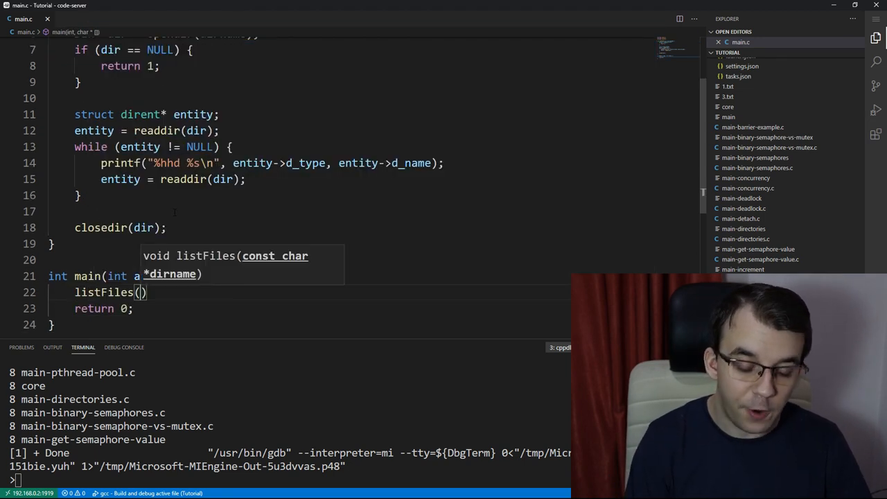
type("\"\"")
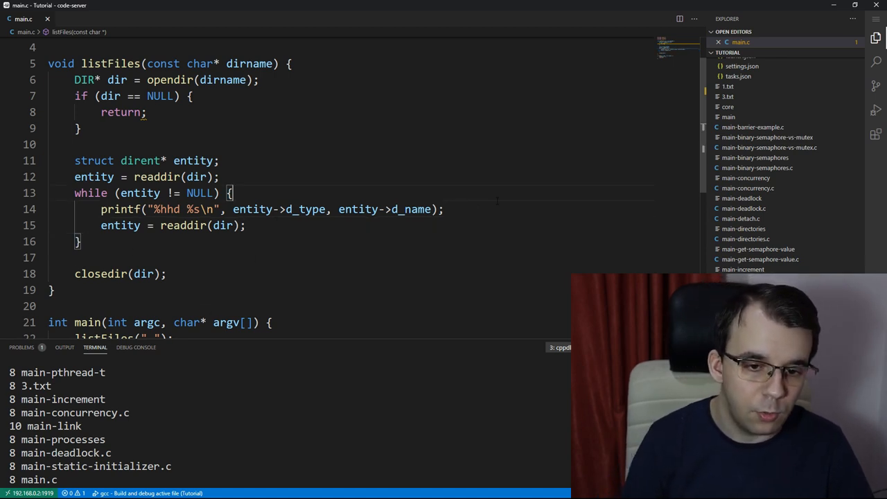
Step: Add an if (entity->d_type == DT_DIR) check inside the loop after printing
key("Enter")
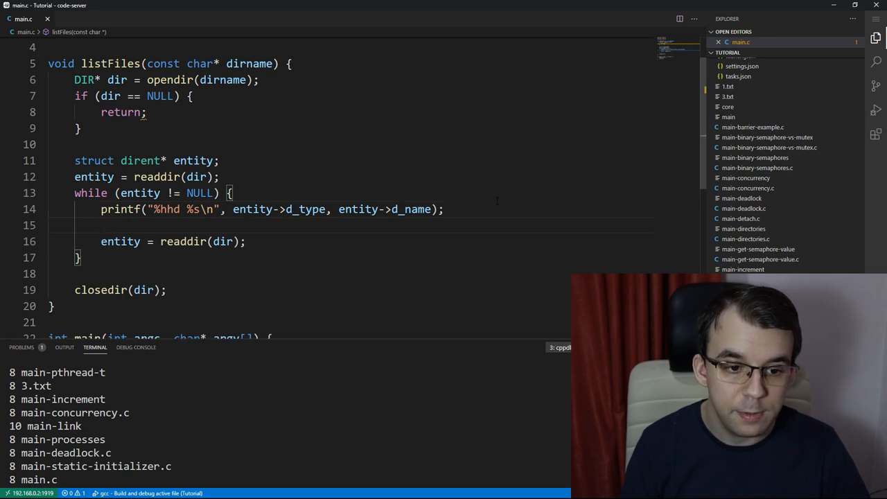
type("if (")
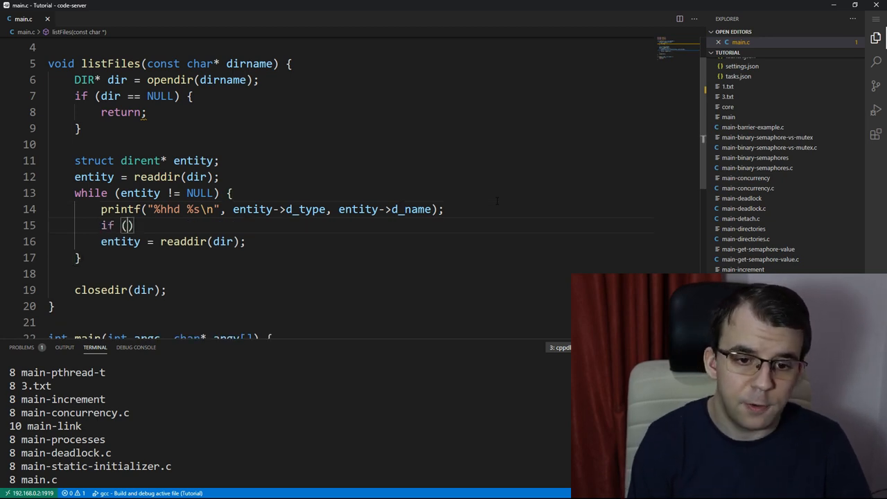
type("entity->")
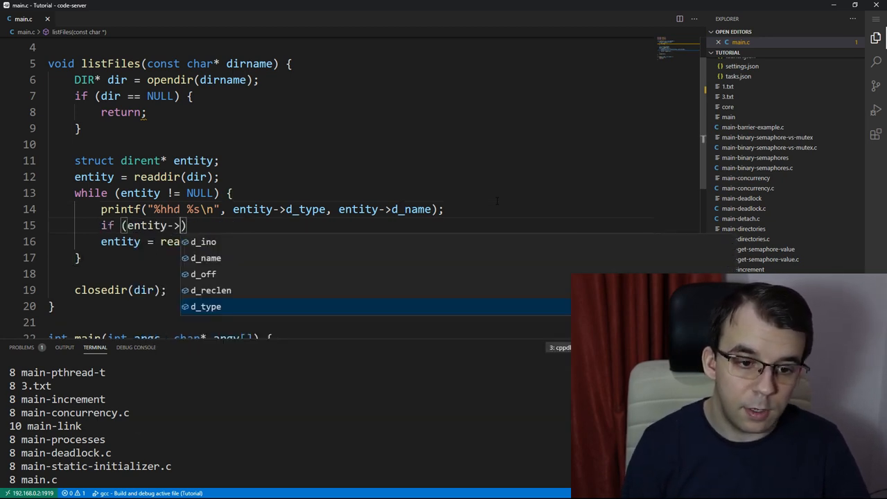
type("d_type == DT_DIR")
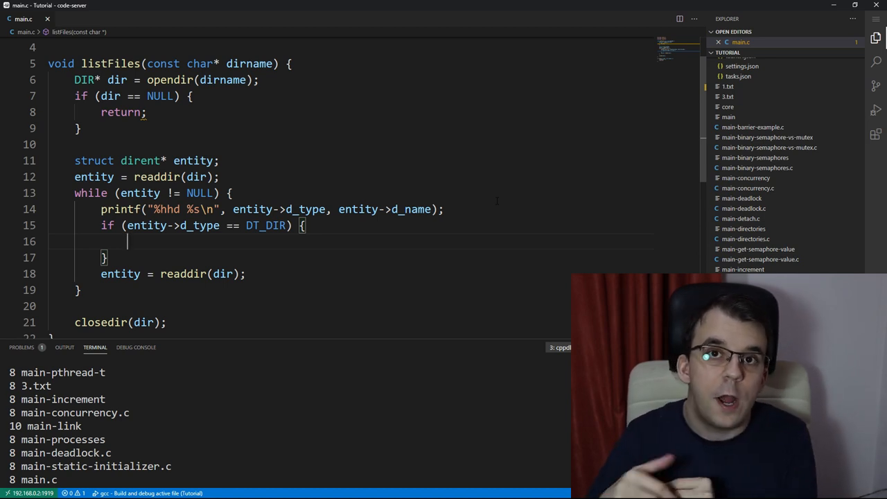
Step: Point listFiles at "./.vscode" and comment out the DT_DIR check
scroll("down", 3)
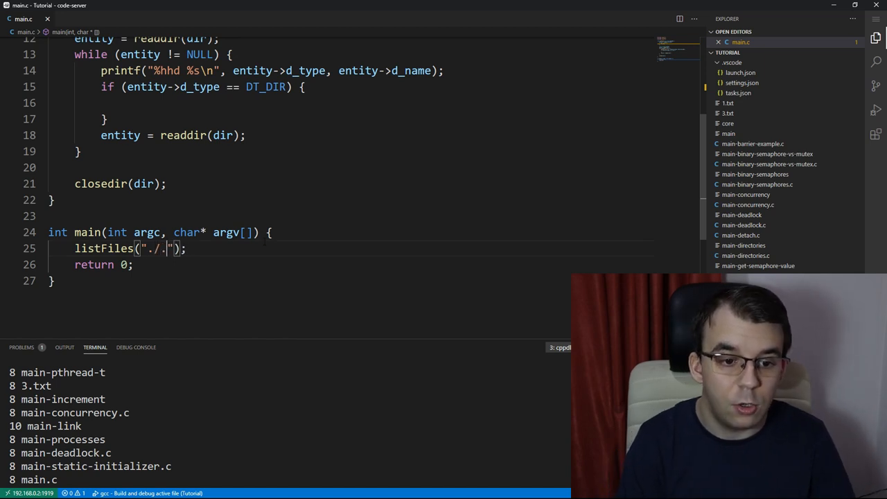
type("vscode")
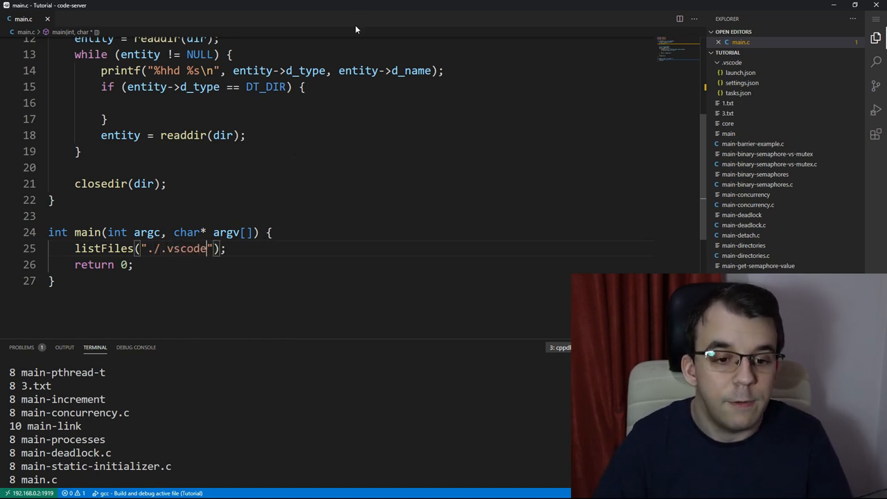
key("ctrl+/")
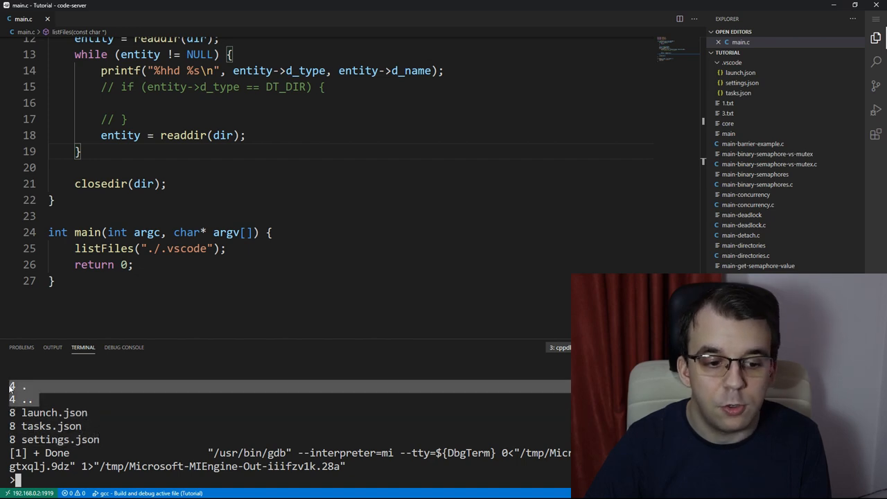
mouse_move(350, 351)
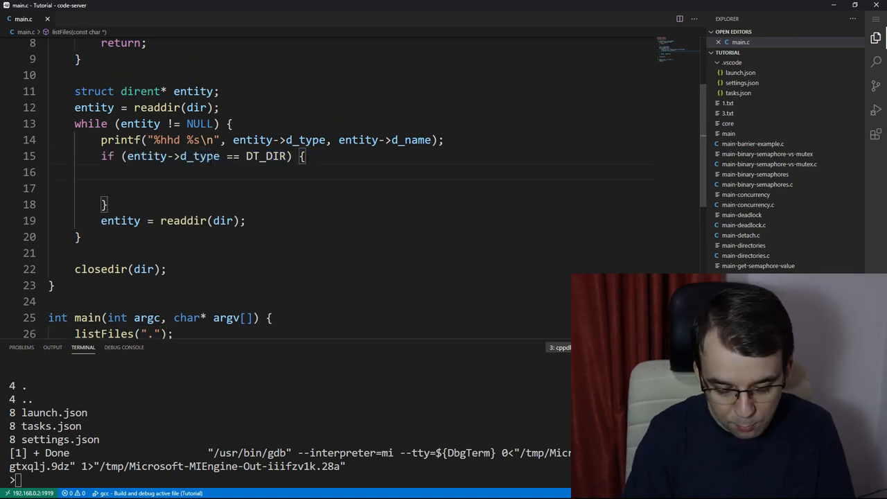
Step: Declare char path[100] and strcat dirname into it in the DT_DIR branch
type("char path[100] = { 0 };")
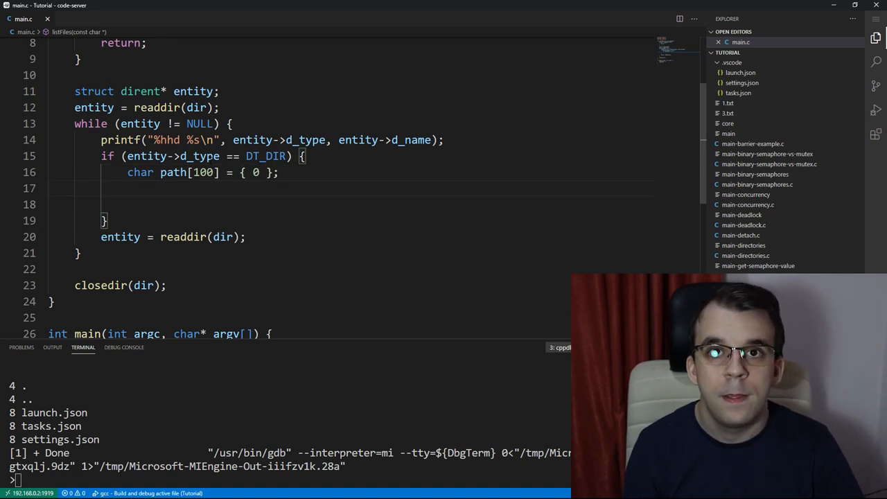
type("strcat(")
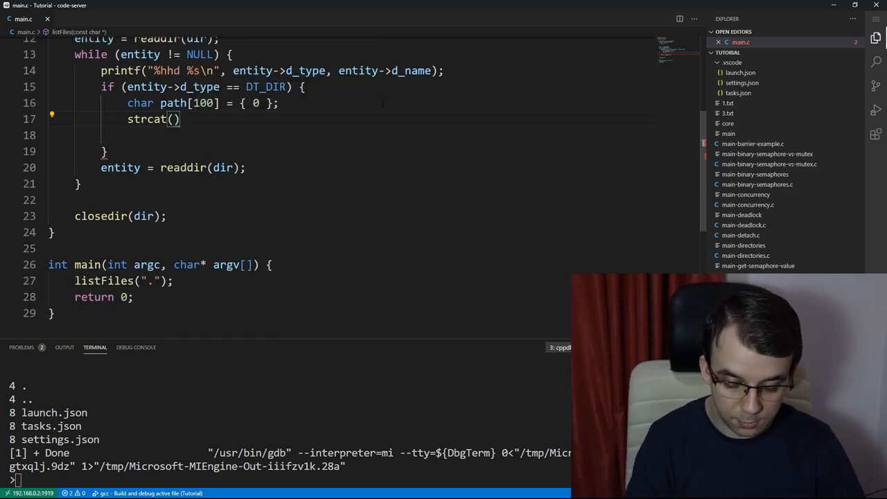
type("path")
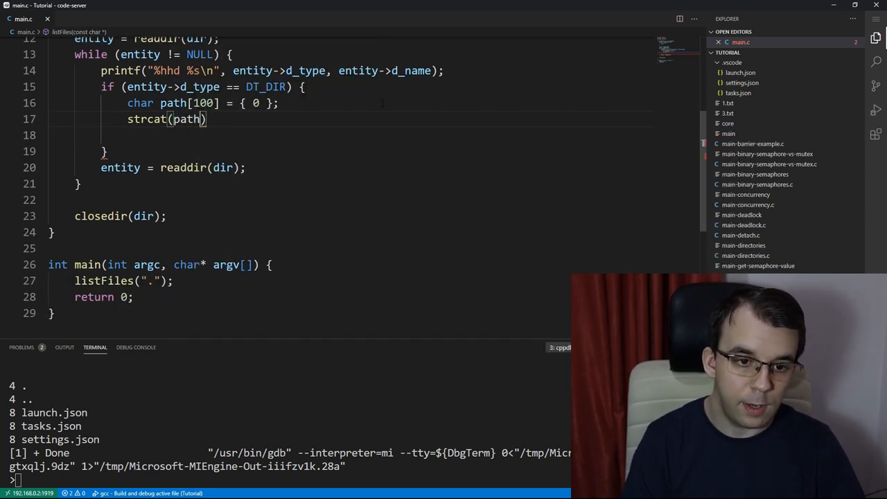
type(", dirname);")
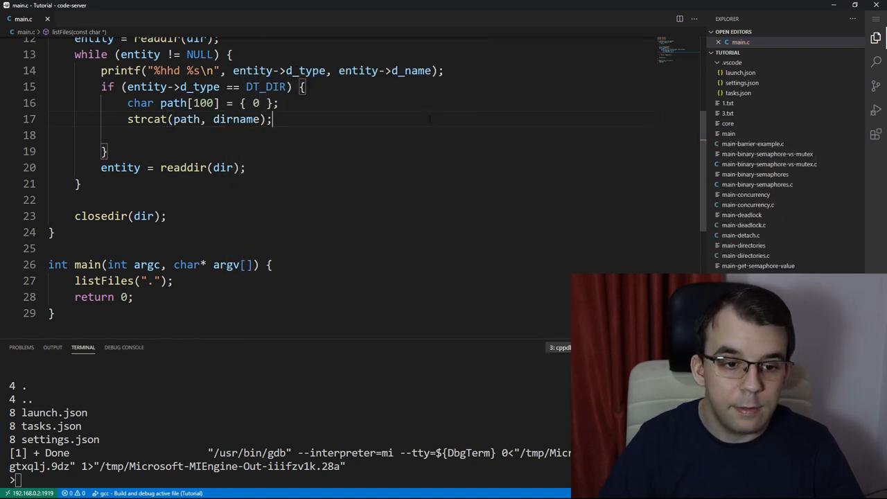
Step: strcat "/" and entity->d_name onto path, then call listFiles(path) recursively
type("strcat(path, \"/\");")
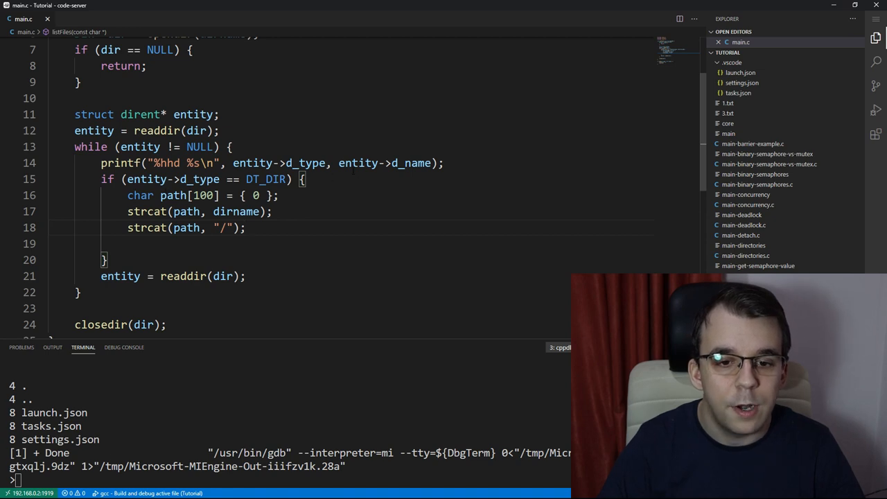
double_click(385, 164)
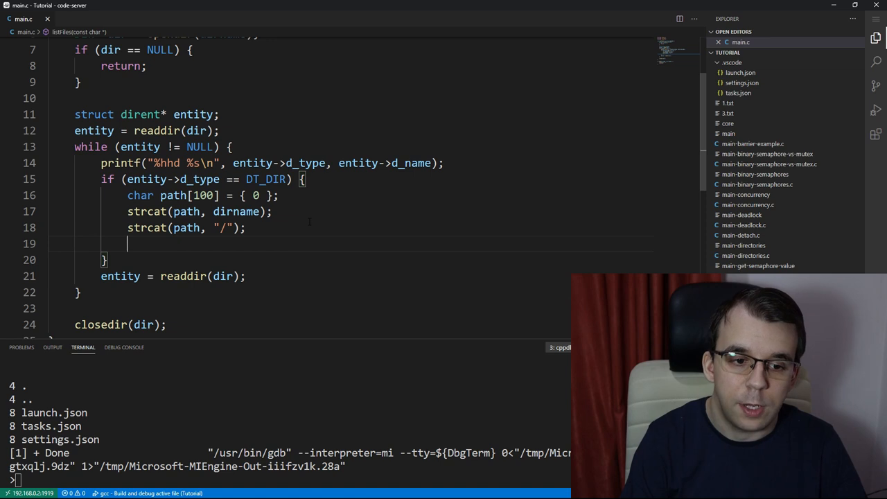
type("strcat(path, entity->d_name")
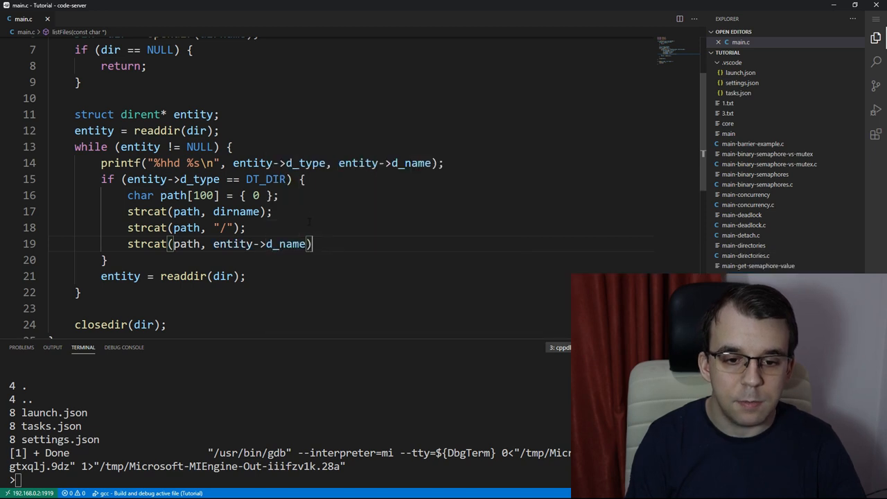
type(";")
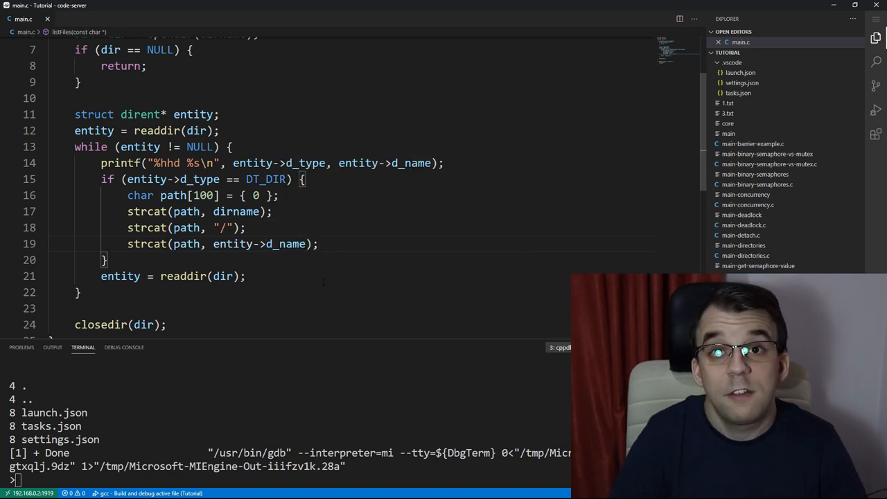
type("1")
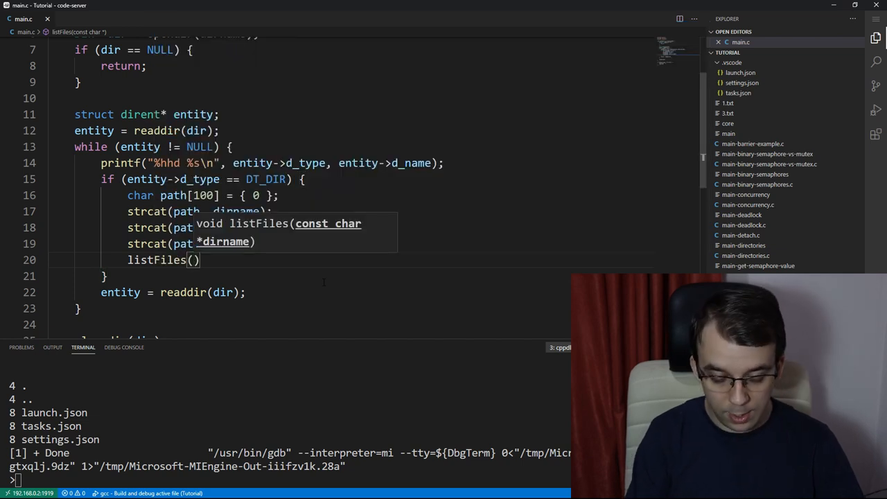
type("path")
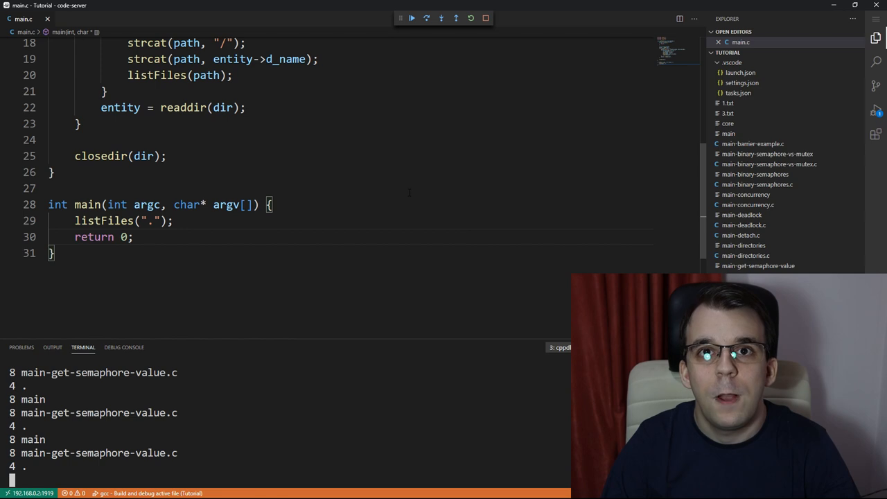
mouse_move(485, 18)
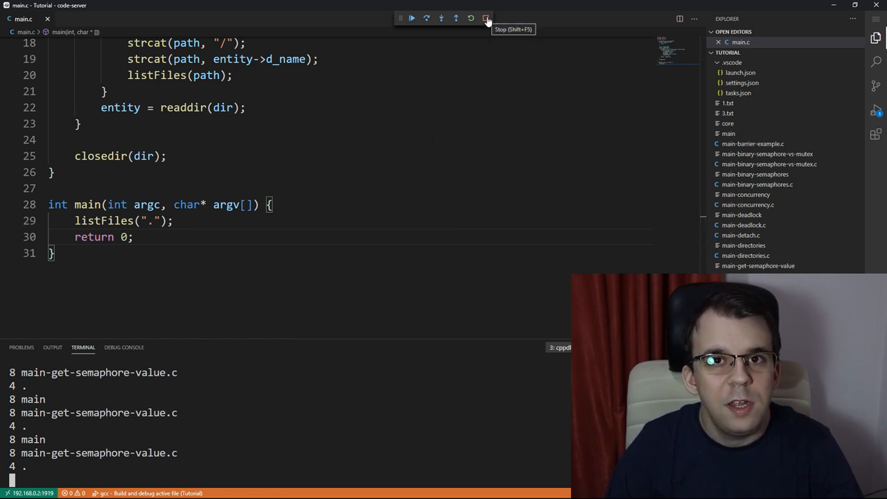
Step: Stop the endlessly recursing program from the debug toolbar
left_click(485, 18)
type("printf(\"")
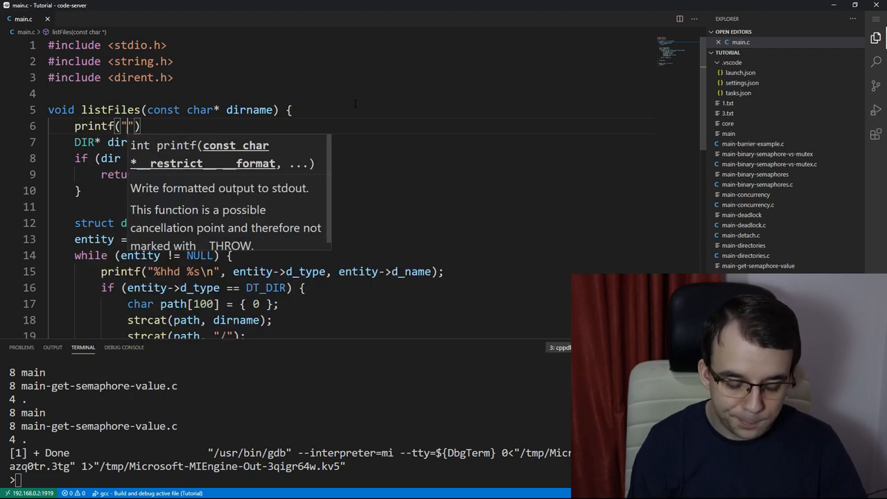
Step: Add printf("Reading files in: %s\n", dirname); after the opendir check and run it
type("Reading files in: %s\\n")
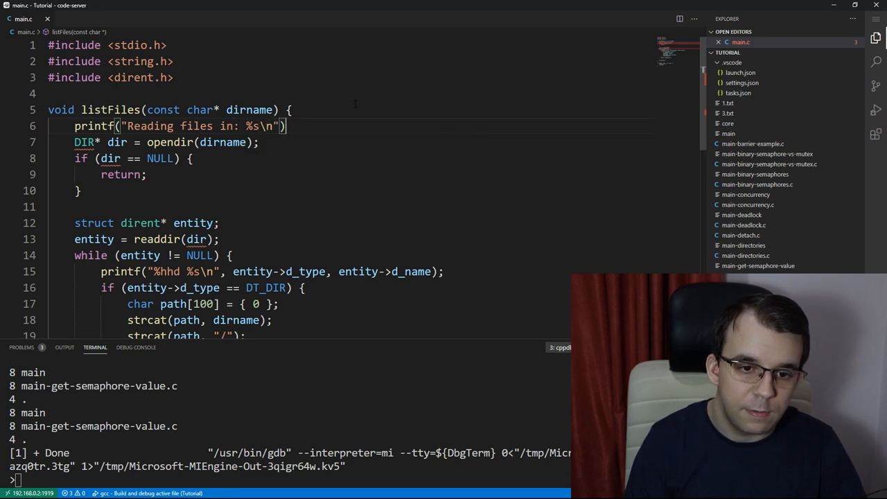
type(", dirnam")
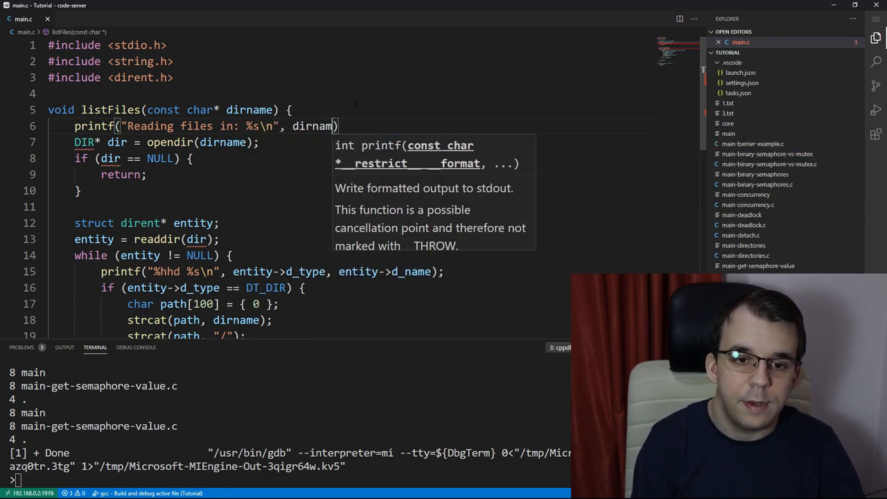
type("e;")
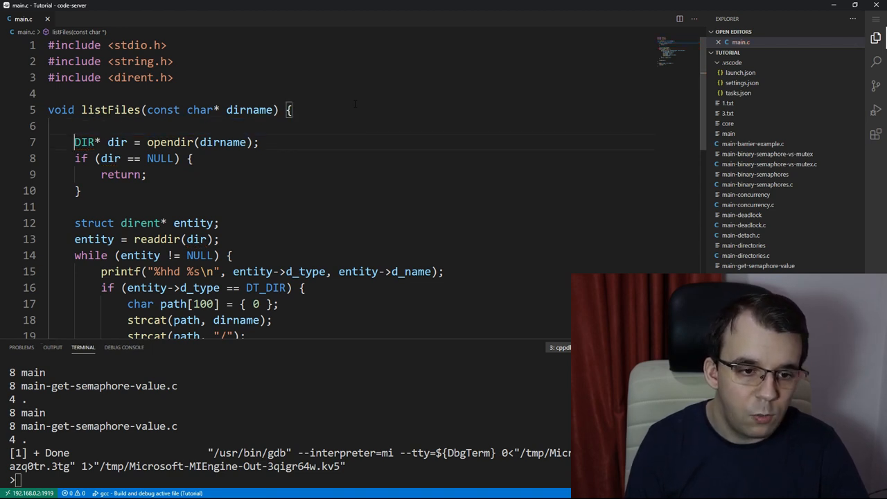
type("printf(\"Reading files in: %s\\n\", dirname);")
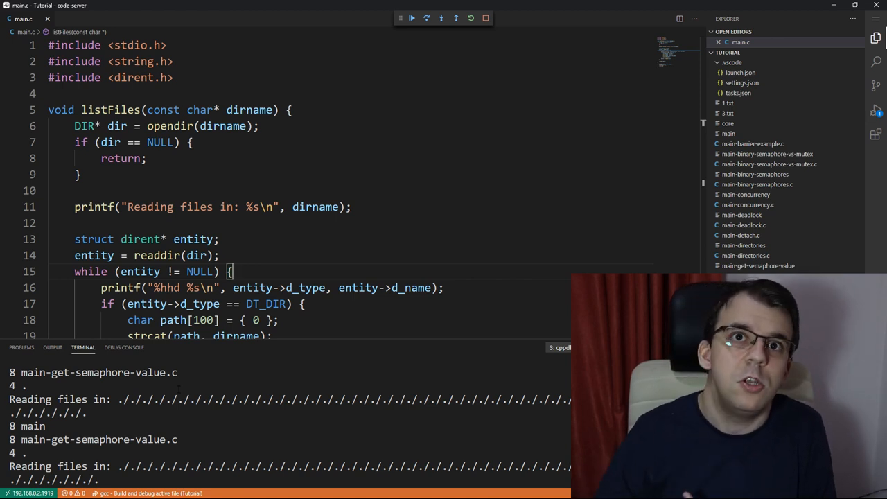
Step: Extend the DT_DIR condition with && strcmp(entity->d_name, ".") != 0 and a second name check
scroll("down", 3)
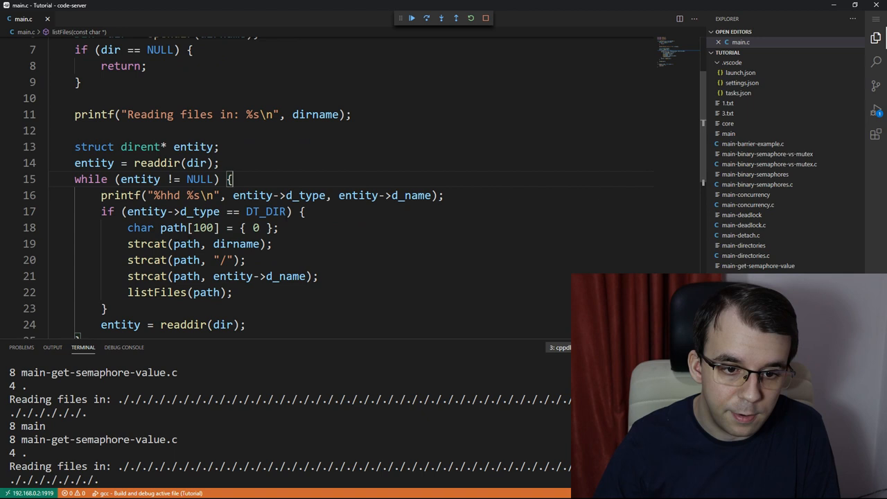
type("&&")
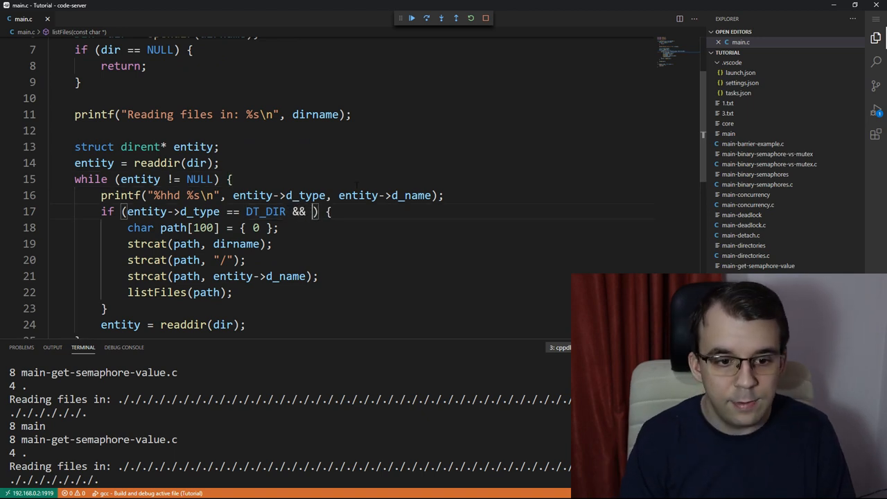
type("strcmp(entity->d_name")
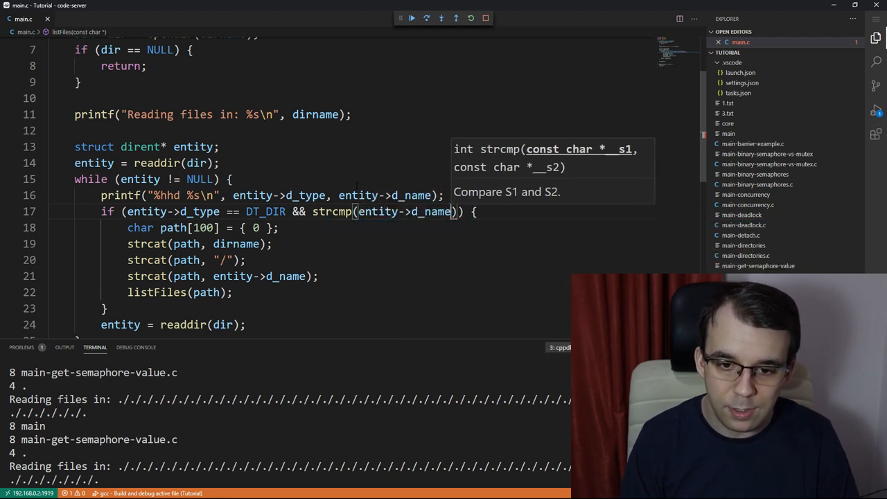
type(", \".\"")
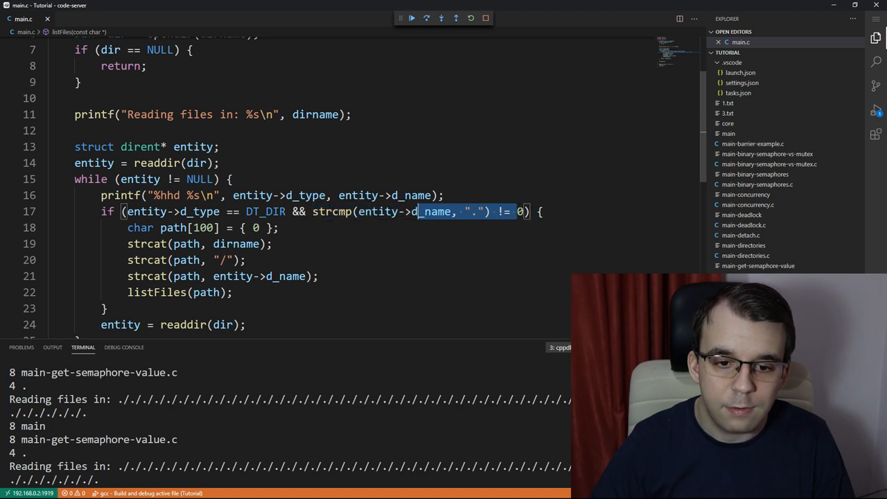
left_click_drag(418, 211, 108, 308)
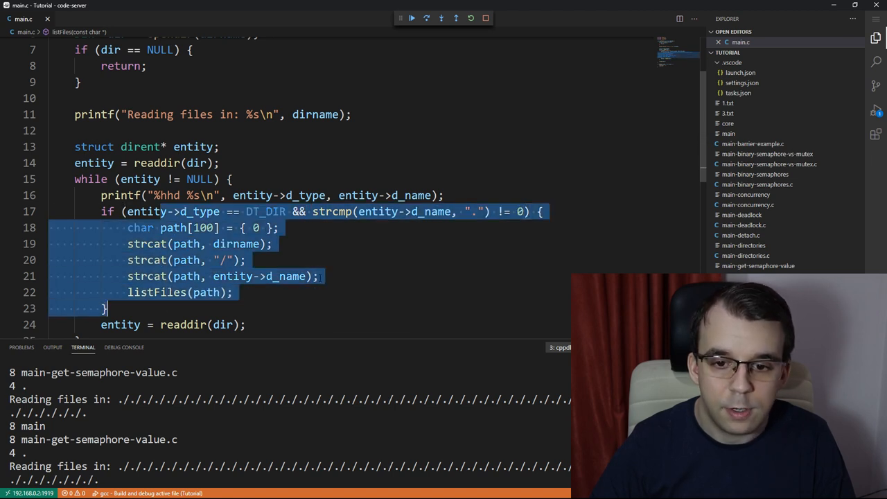
left_click(165, 210)
type("%s/")
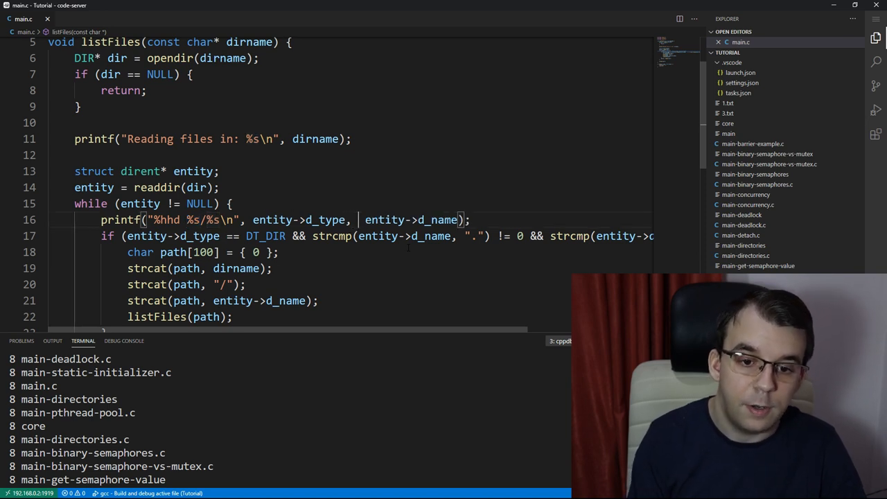
Step: Pass dirname to the printf so entries print with full paths like ./.vscode/launch.json
type("dirname,")
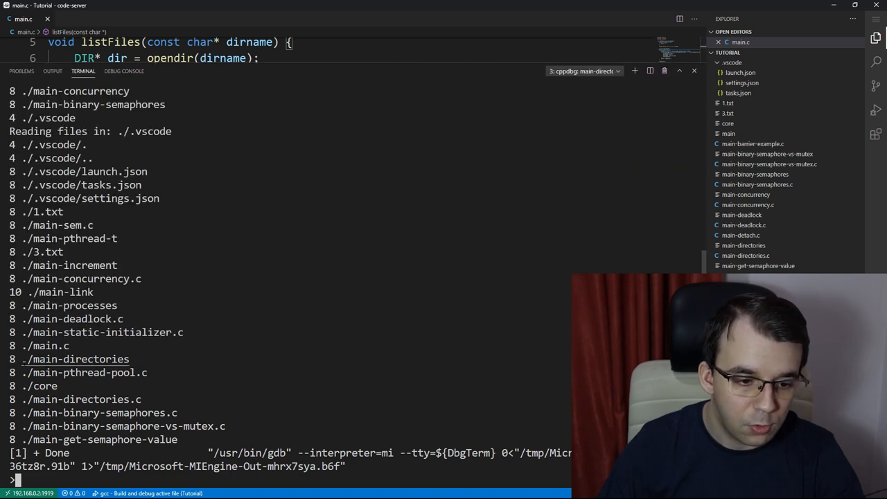
scroll("down", 3)
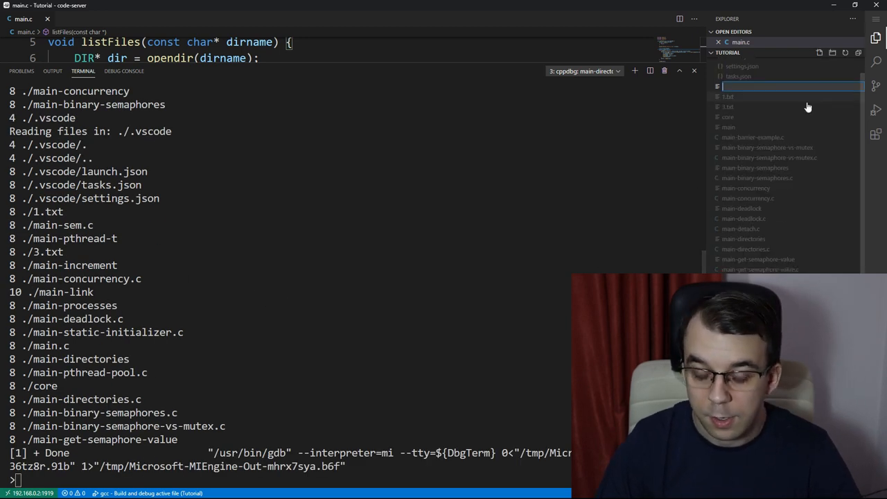
Step: Create test/test2 with test.txt, rerun main.c and confirm ./test/test2/test.txt is listed
type("test")
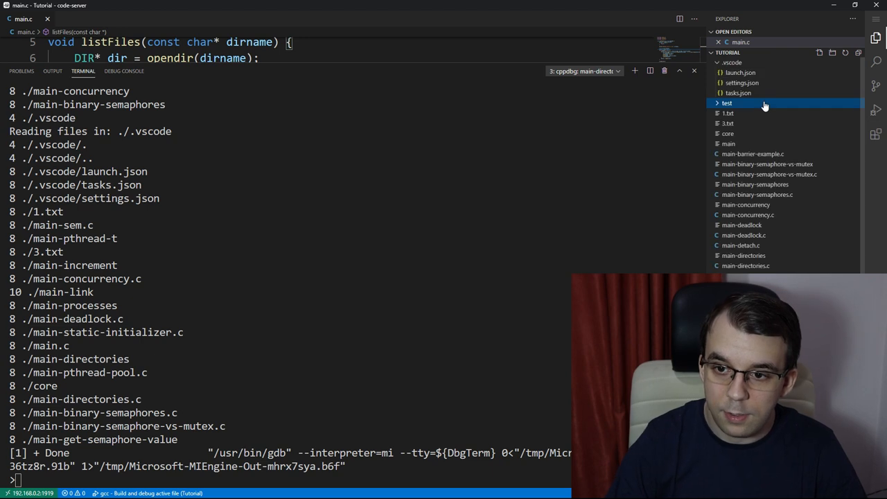
left_click(726, 102)
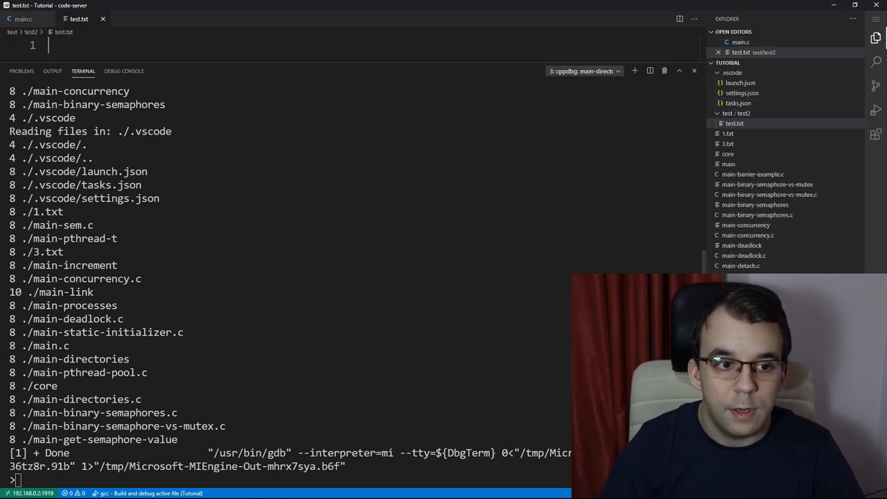
left_click(22, 19)
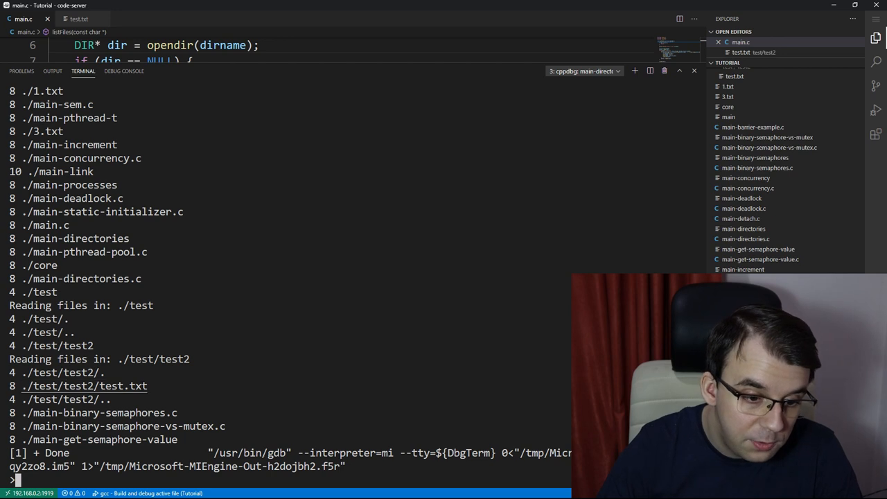
double_click(83, 385)
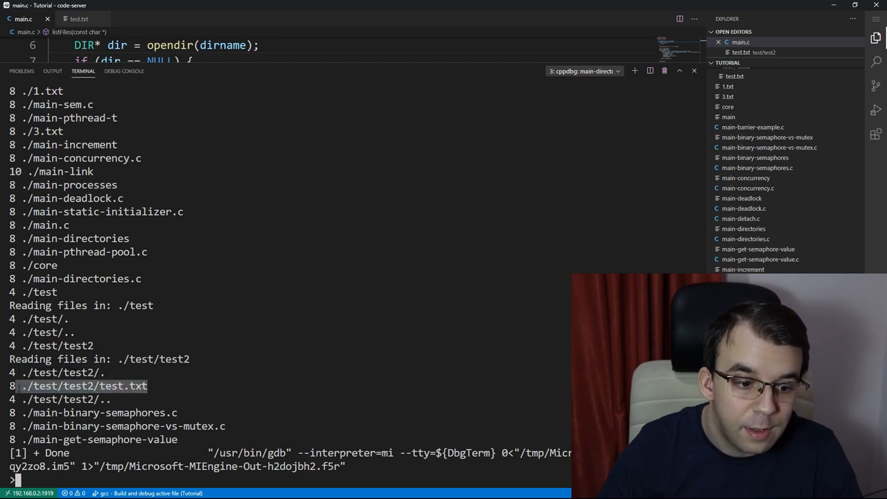